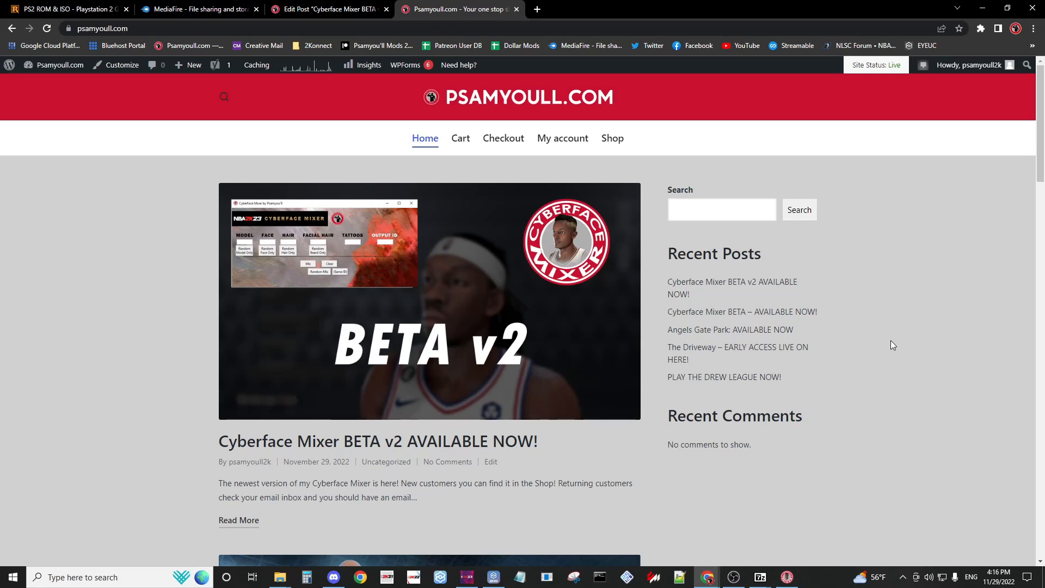
mouse_move(741, 311)
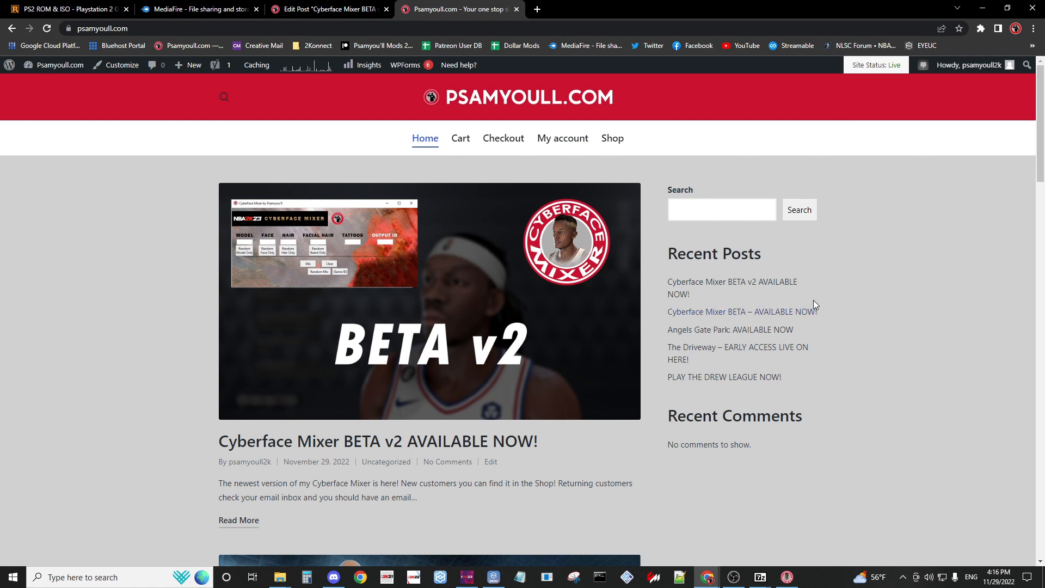
mouse_move(859, 307)
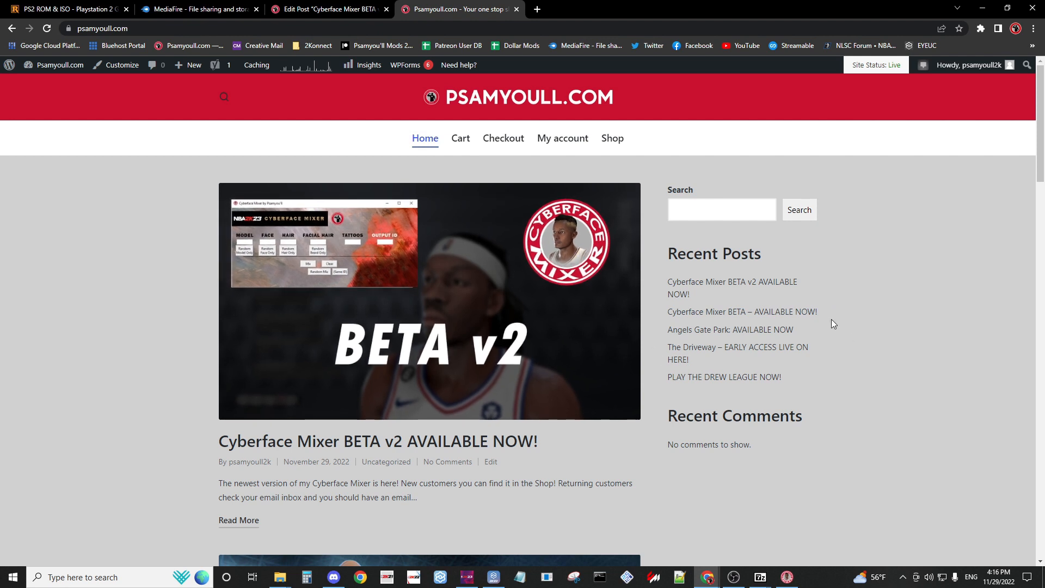
mouse_move(717, 474)
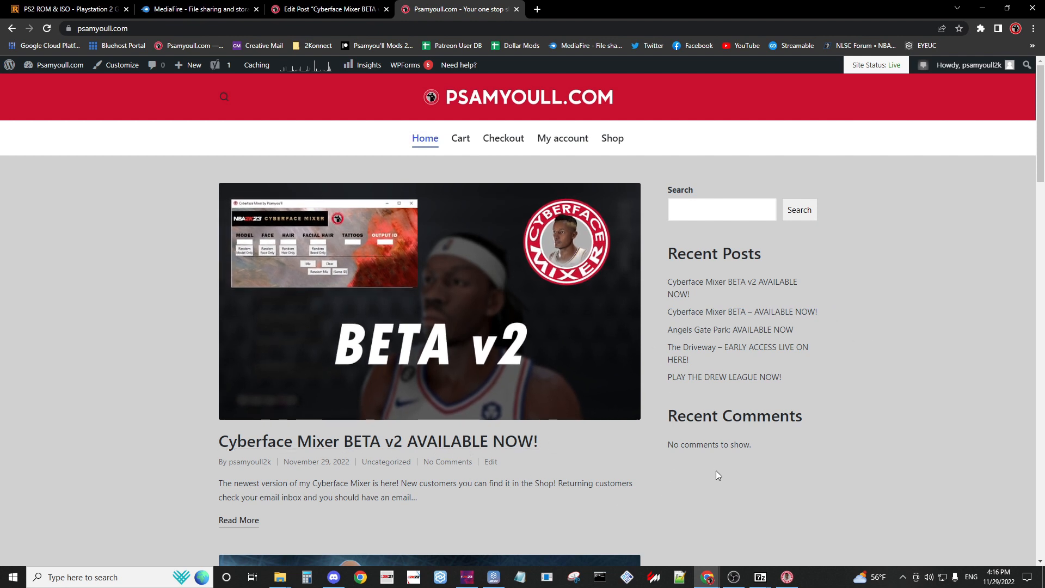
mouse_move(378, 440)
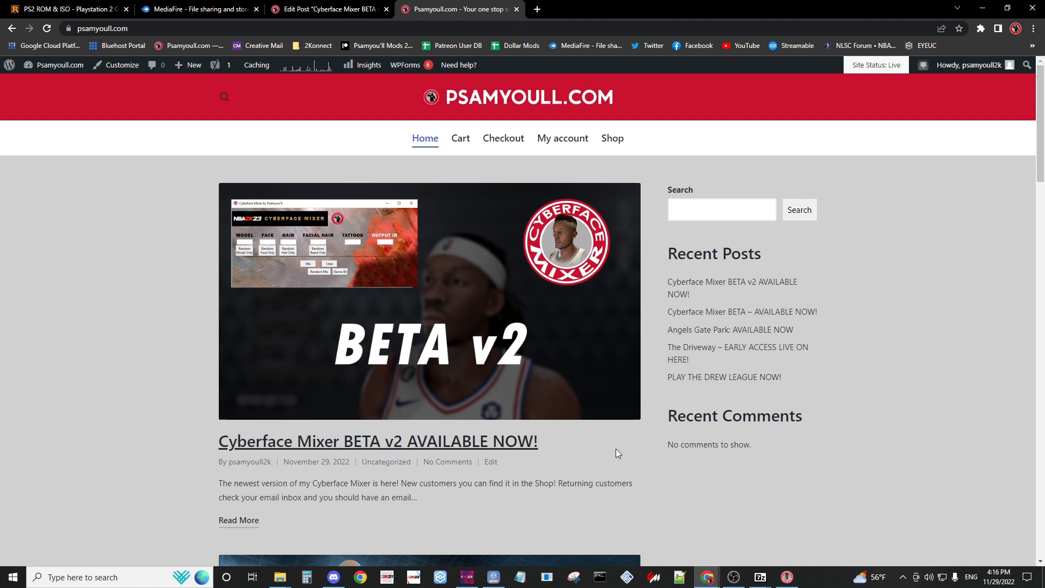
mouse_move(618, 449)
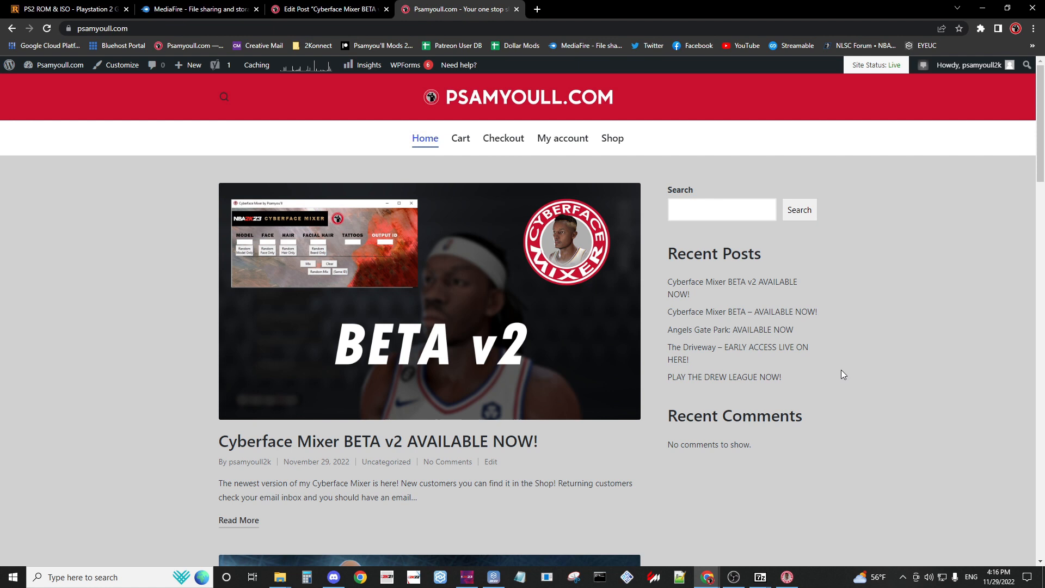
mouse_move(854, 359)
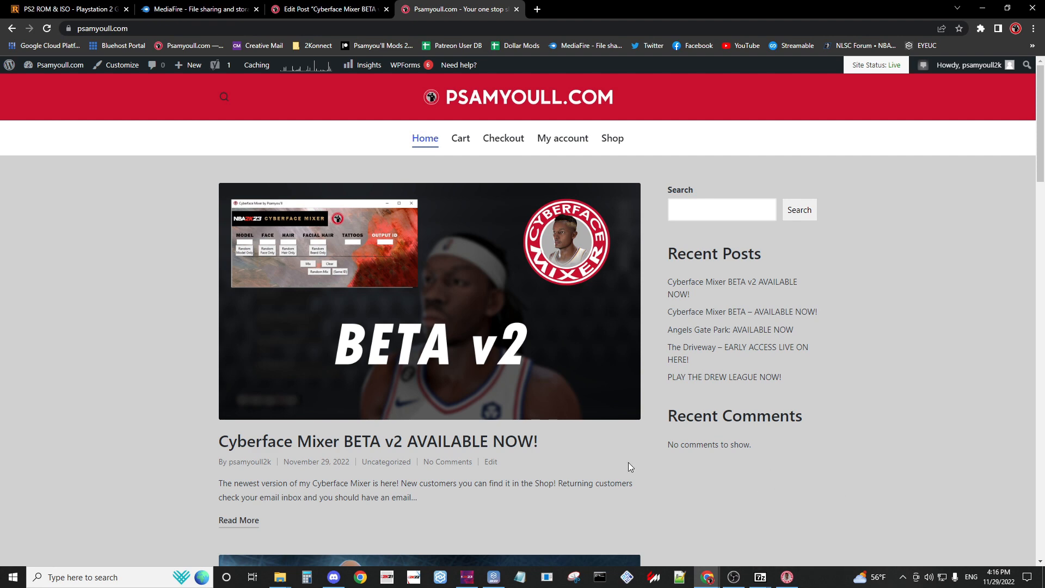
mouse_move(766, 551)
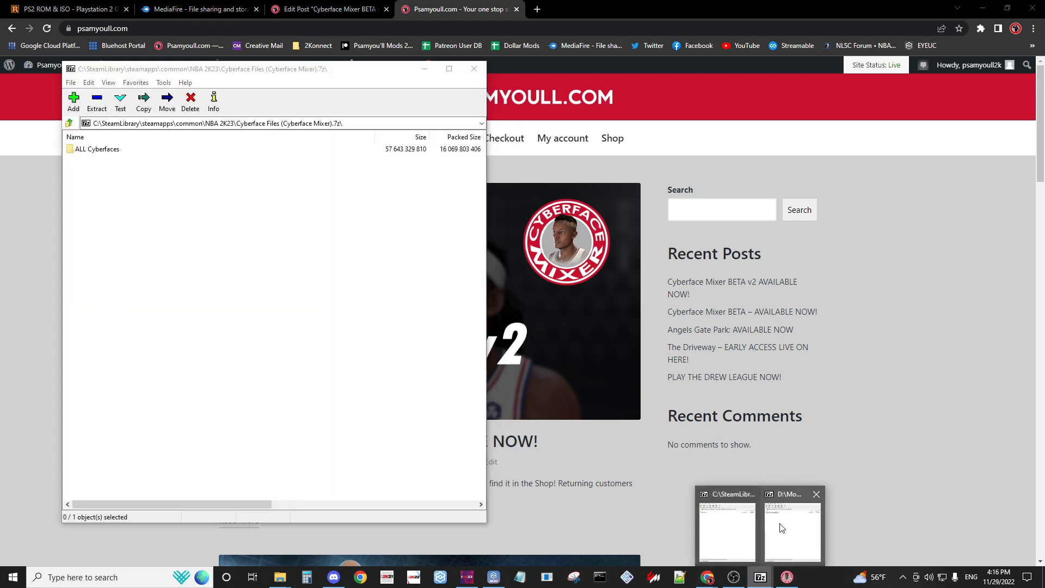
left_click(791, 530)
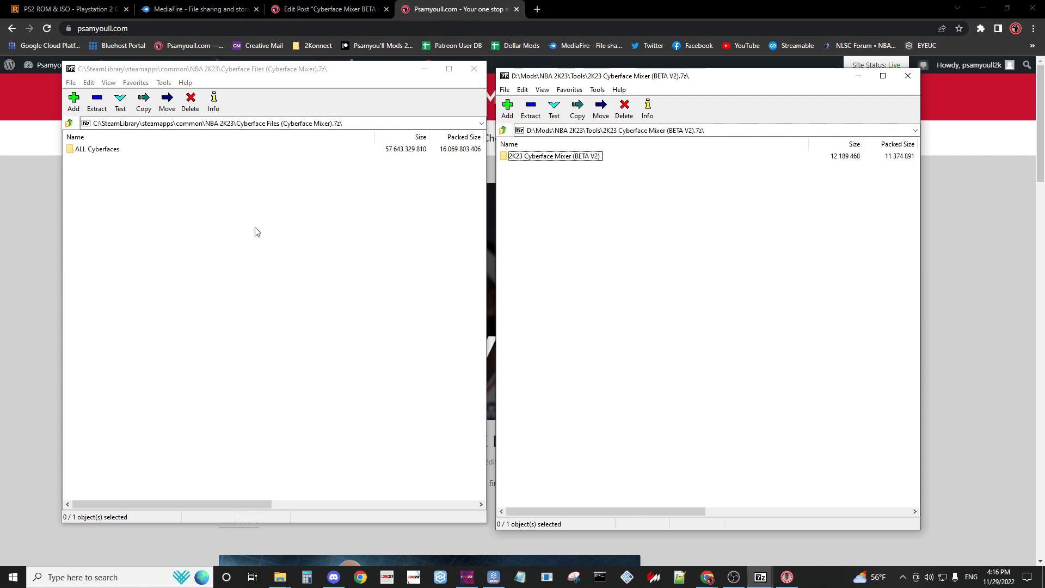
mouse_move(399, 270)
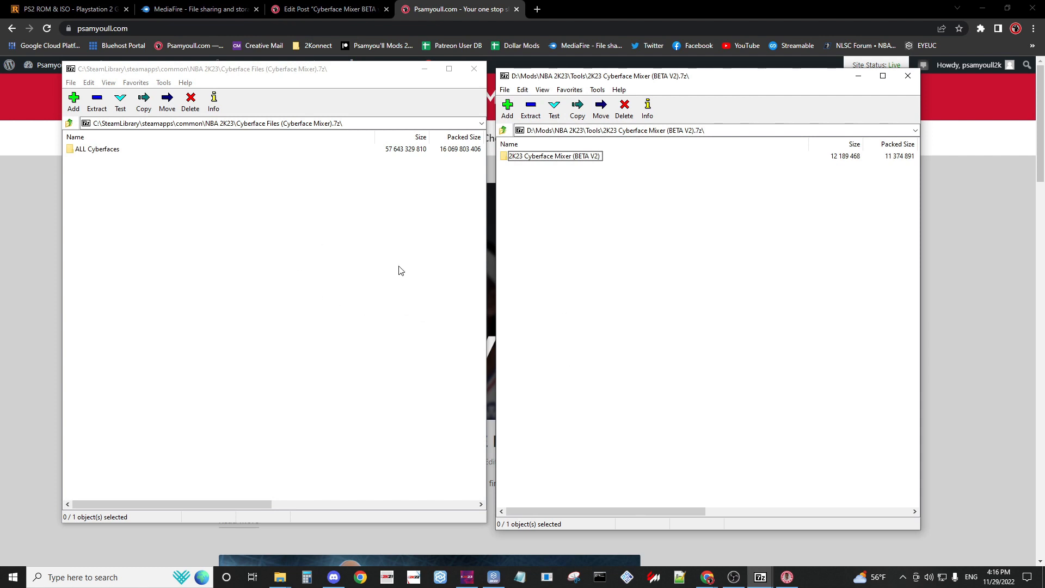
mouse_move(494, 247)
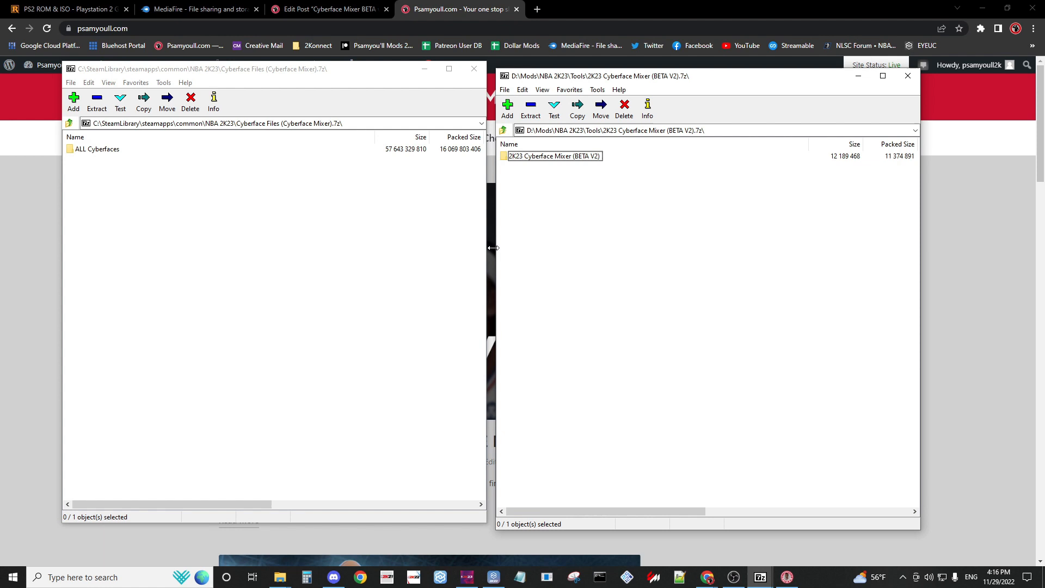
mouse_move(379, 263)
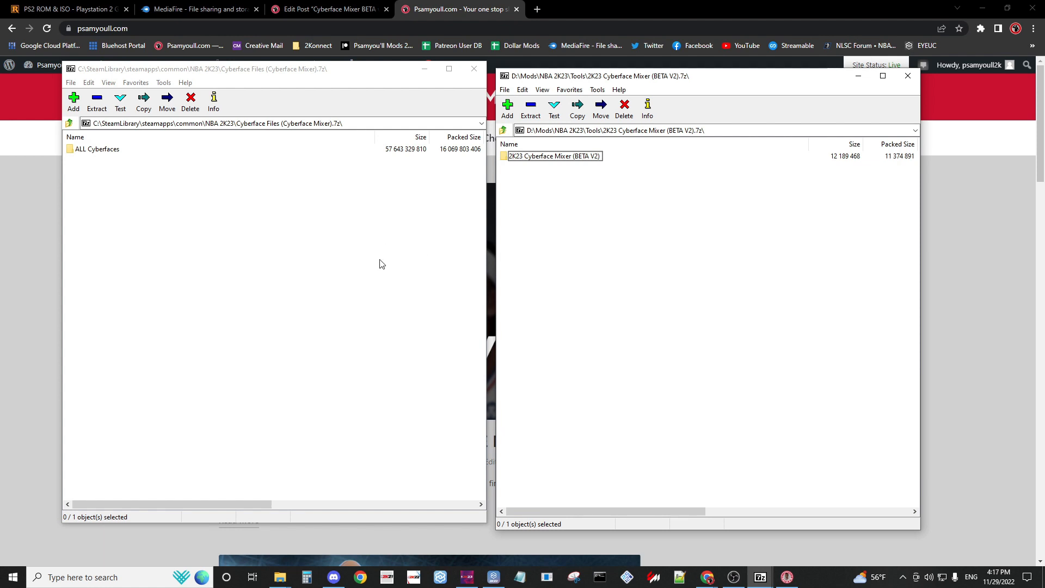
mouse_move(465, 232)
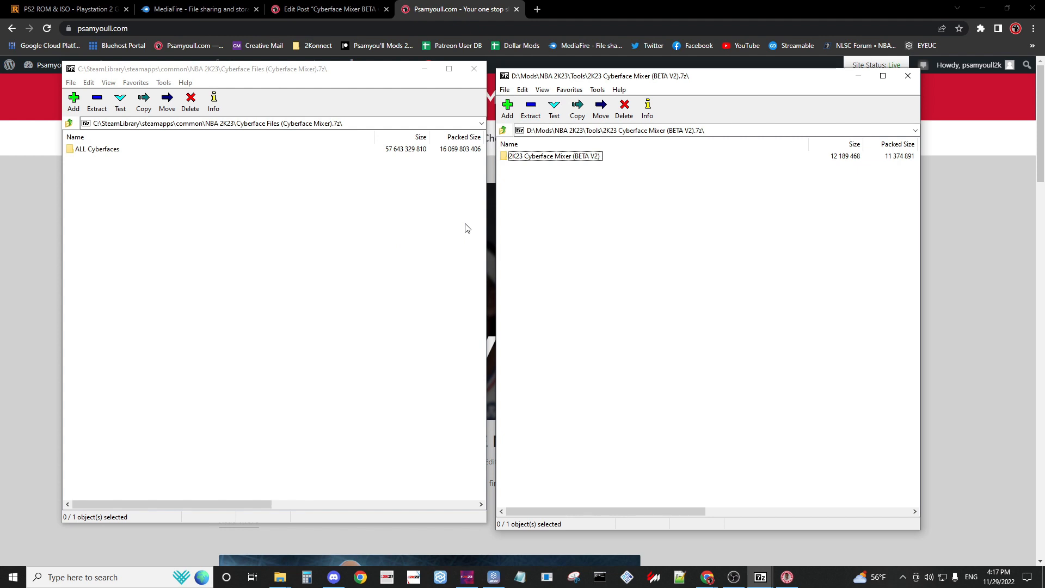
mouse_move(482, 198)
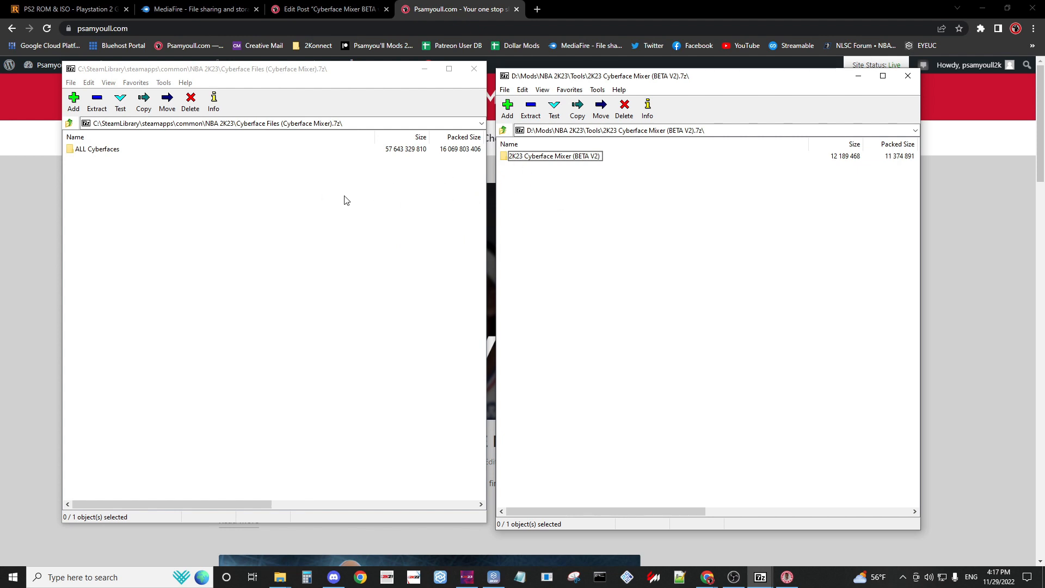
mouse_move(467, 196)
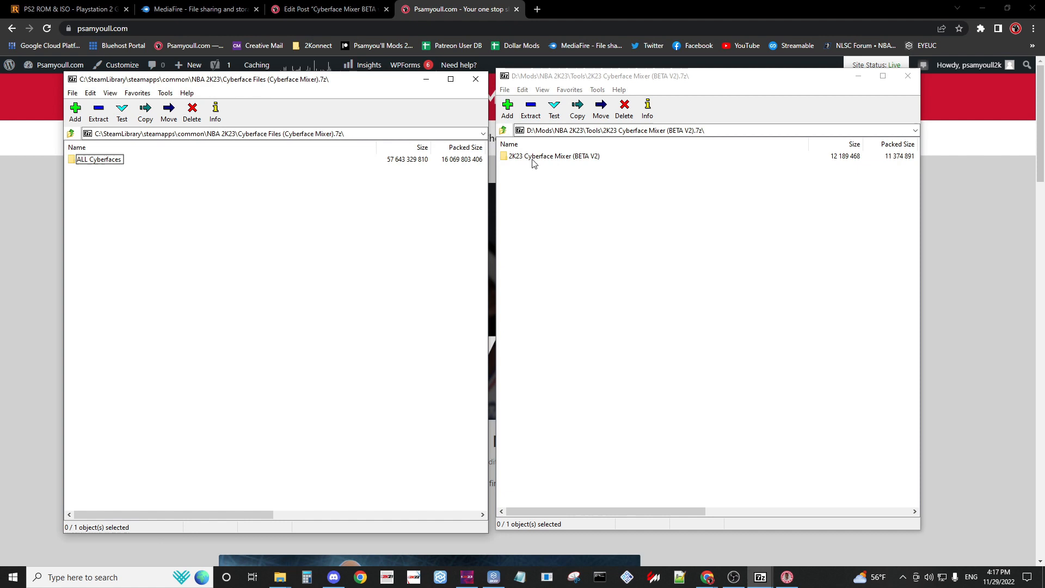
mouse_move(592, 271)
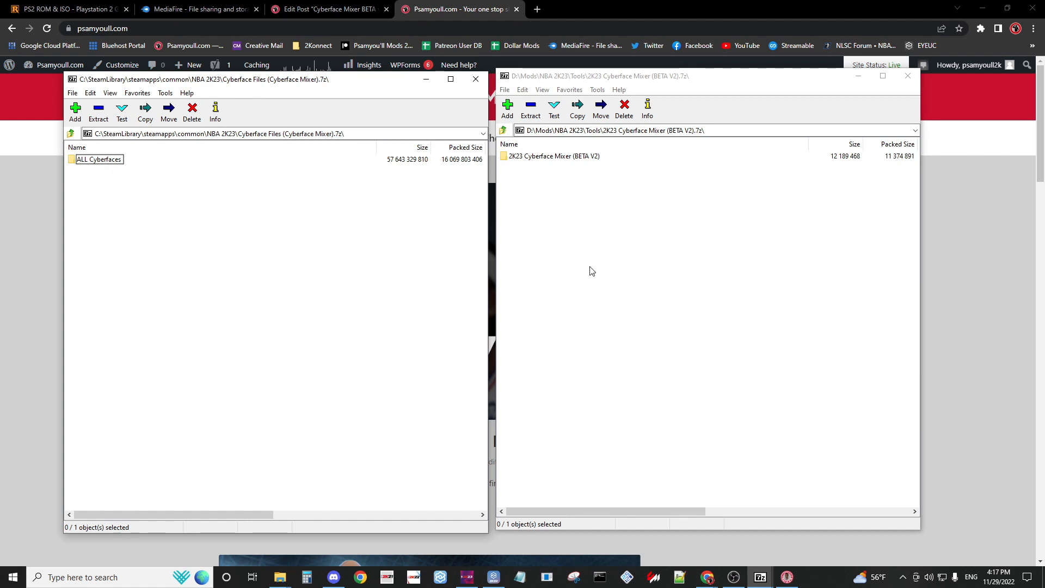
mouse_move(612, 179)
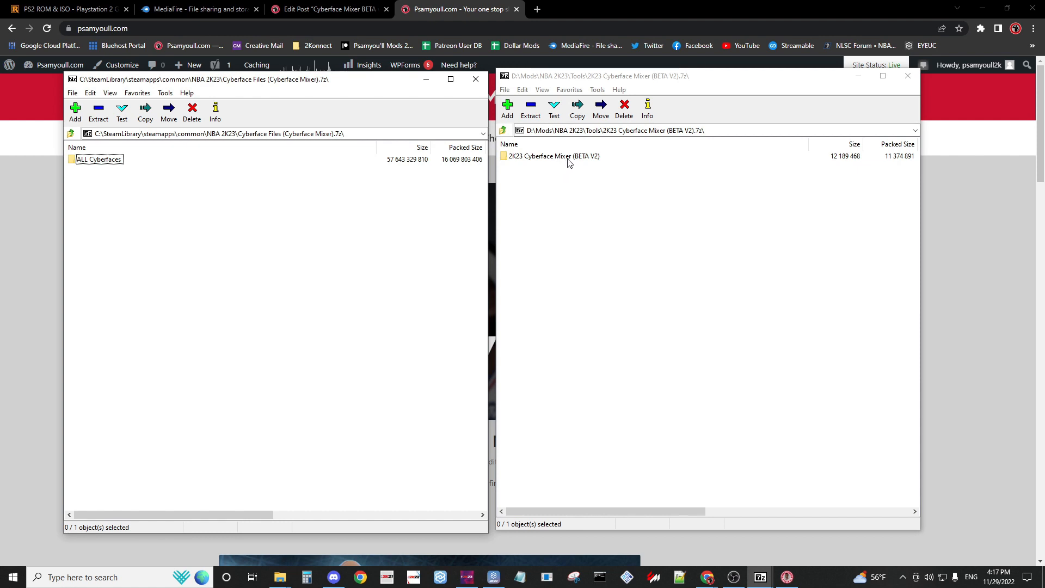
mouse_move(578, 160)
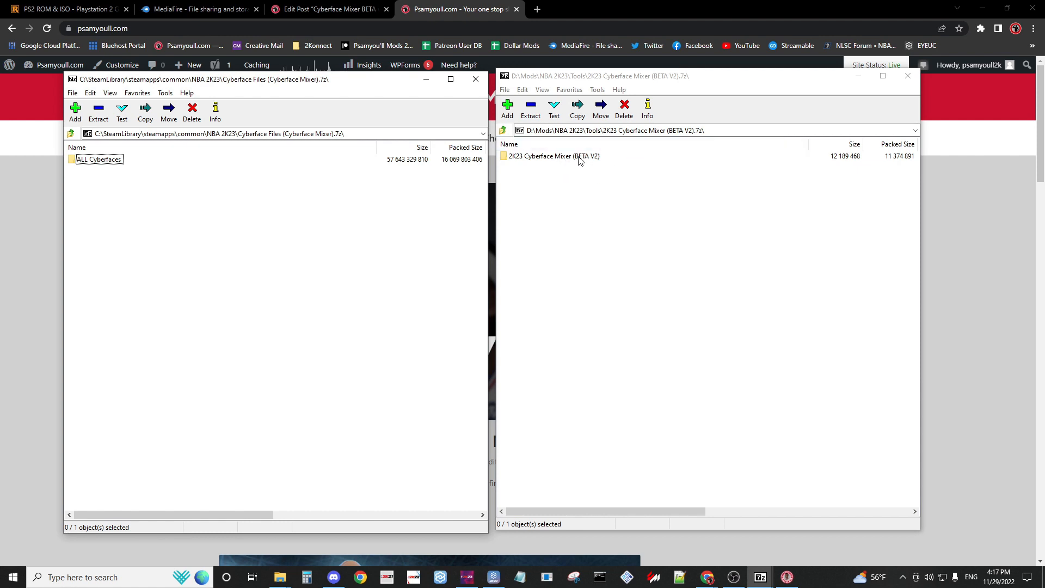
double_click(553, 156)
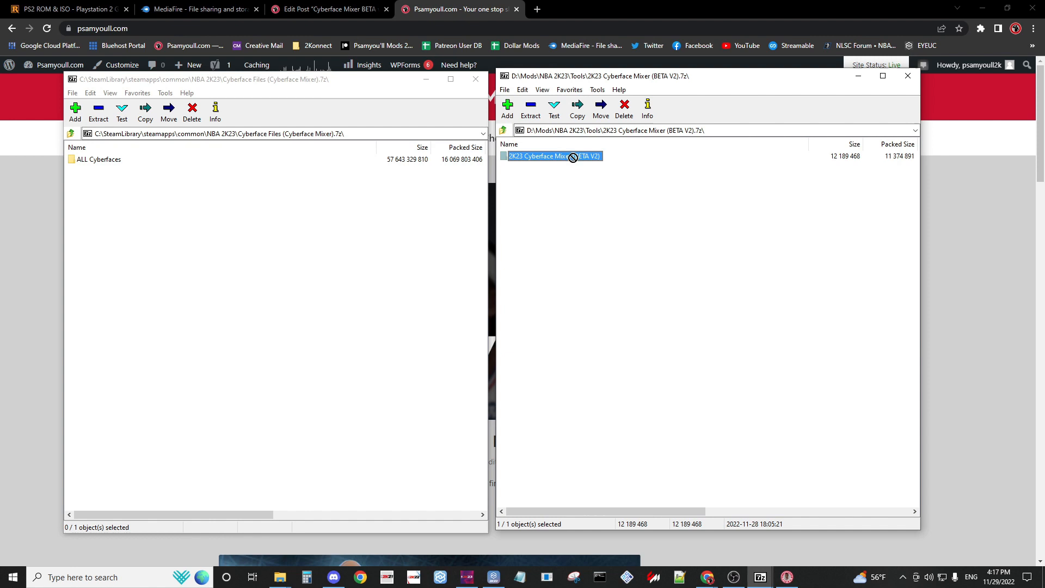
mouse_move(394, 320)
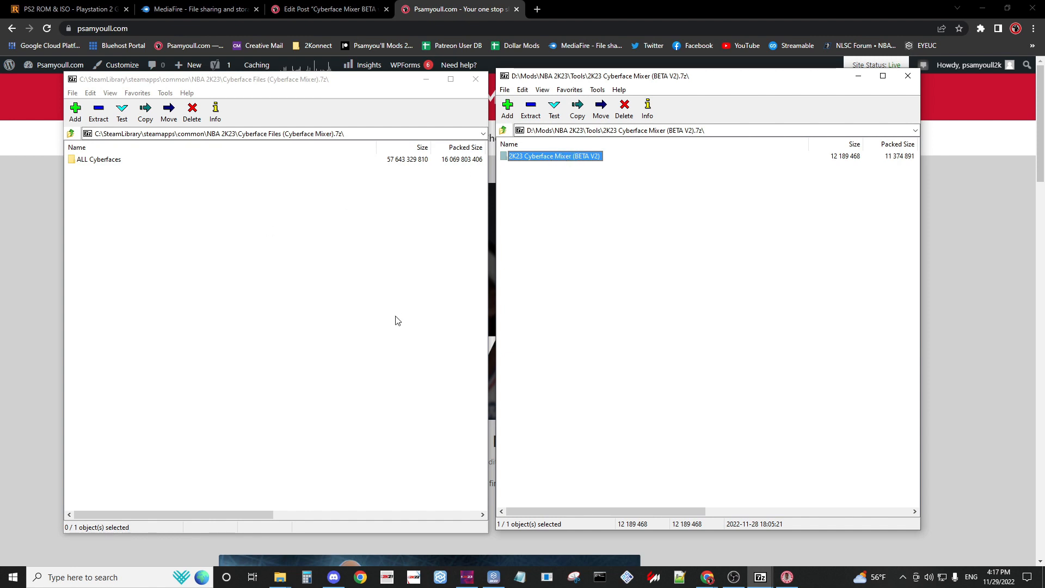
mouse_move(539, 286)
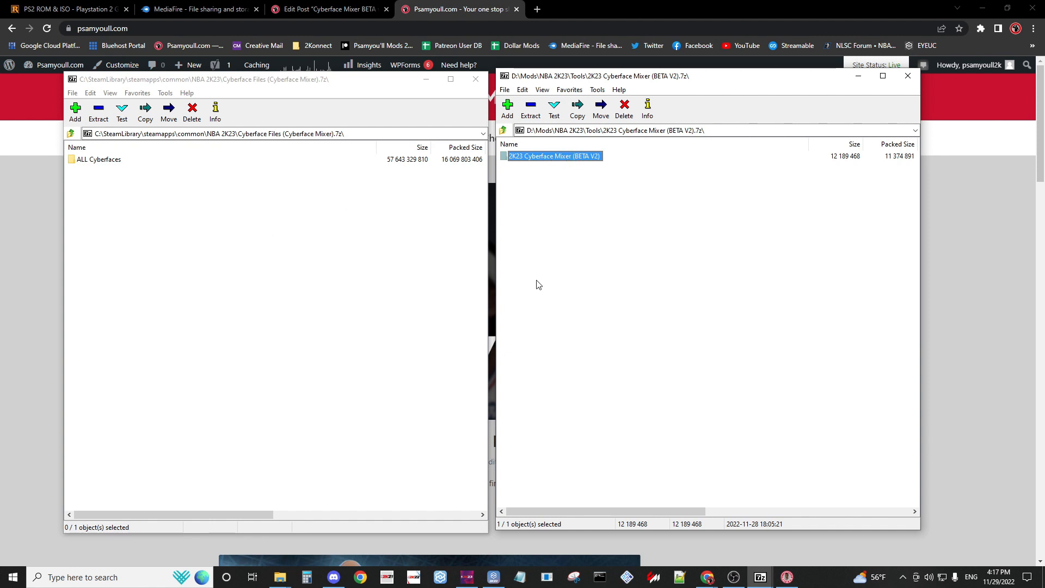
mouse_move(570, 235)
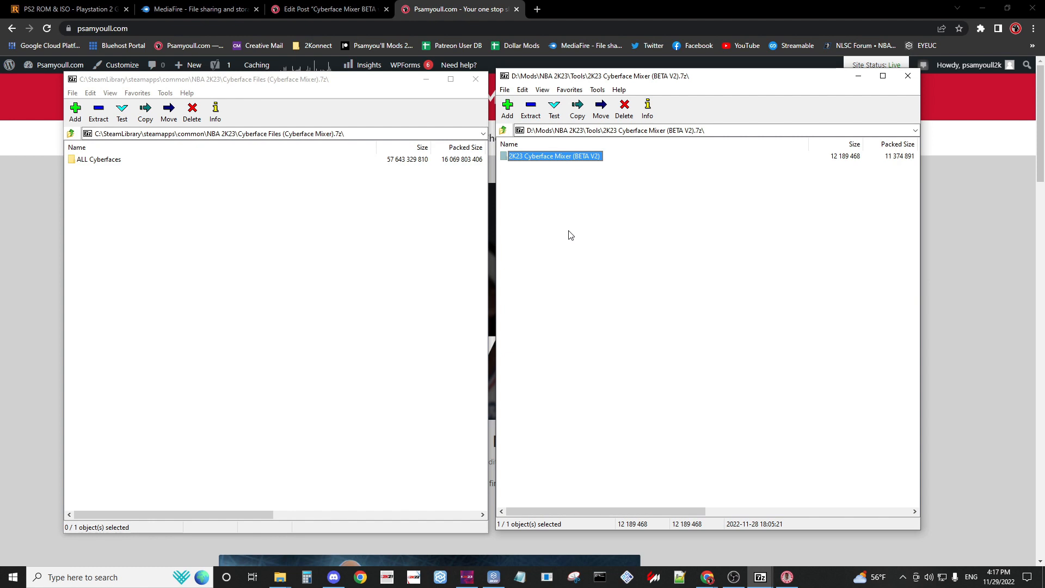
mouse_move(575, 207)
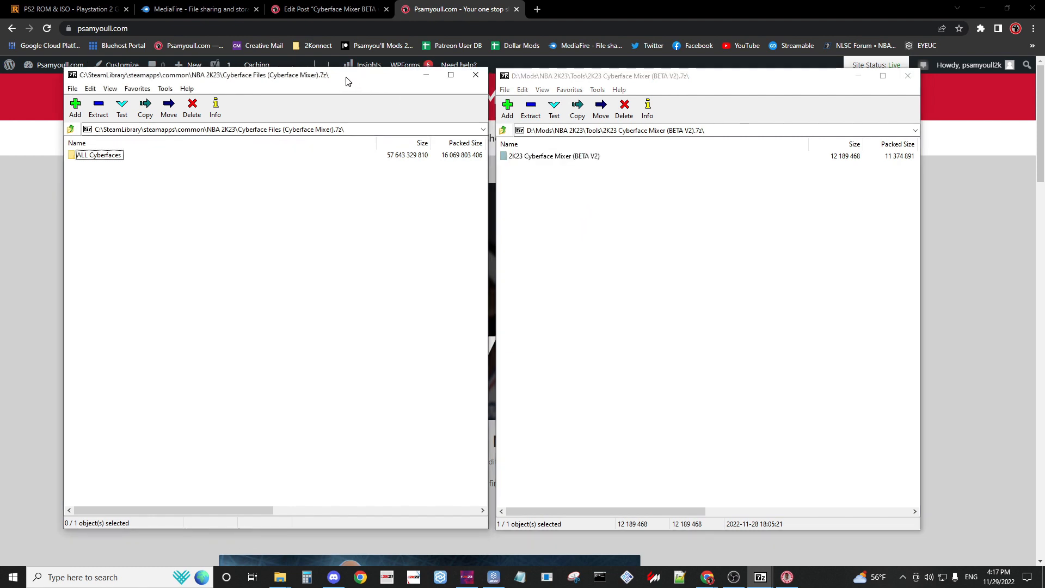
left_click(554, 156)
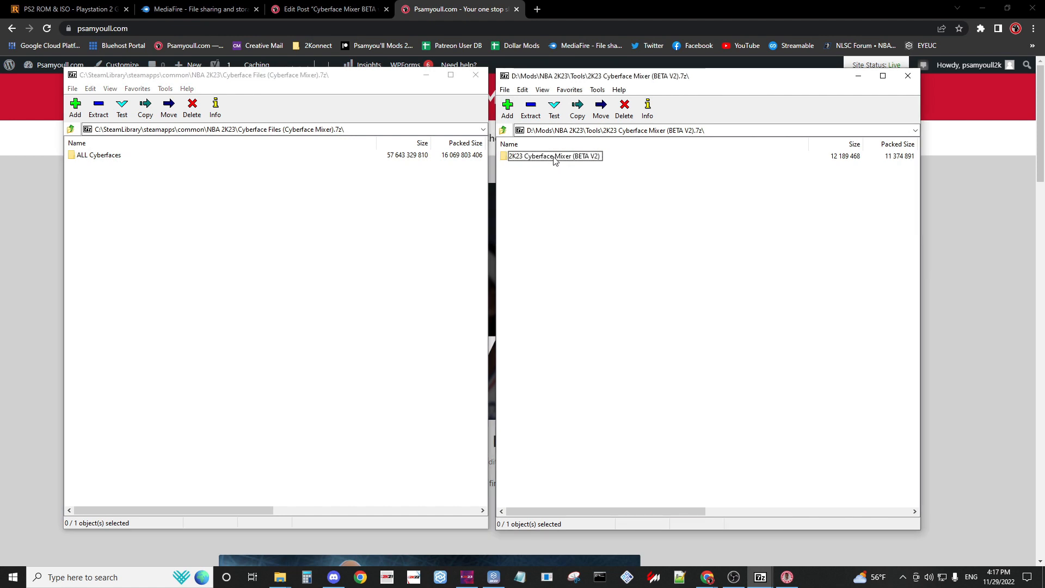
mouse_move(178, 198)
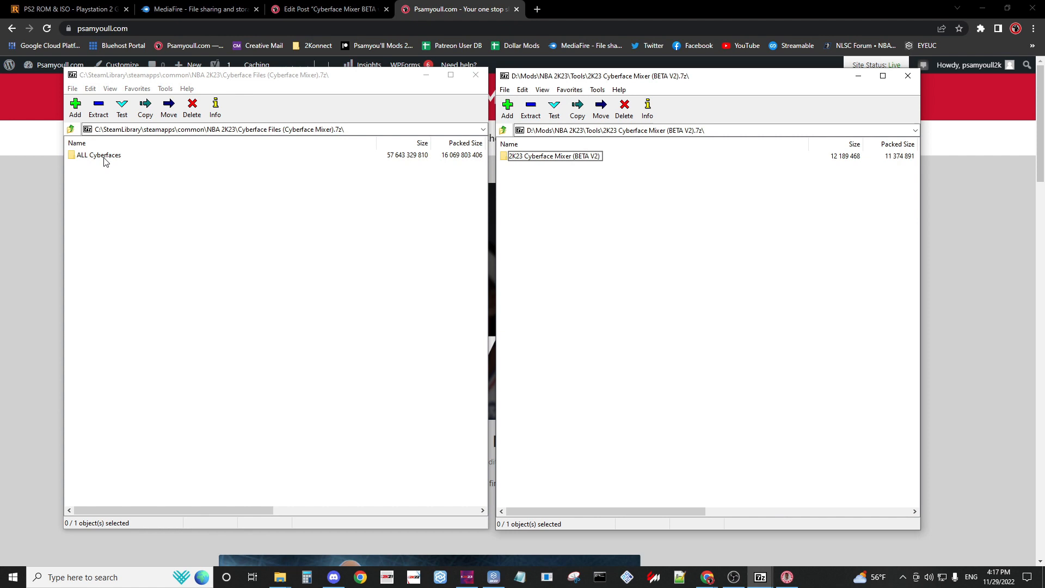
mouse_move(146, 169)
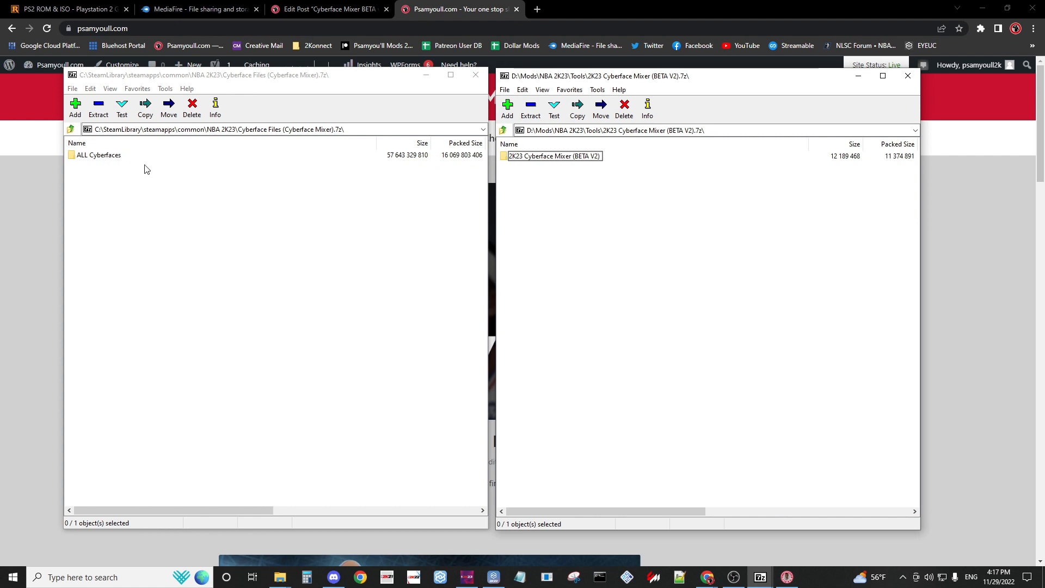
mouse_move(173, 179)
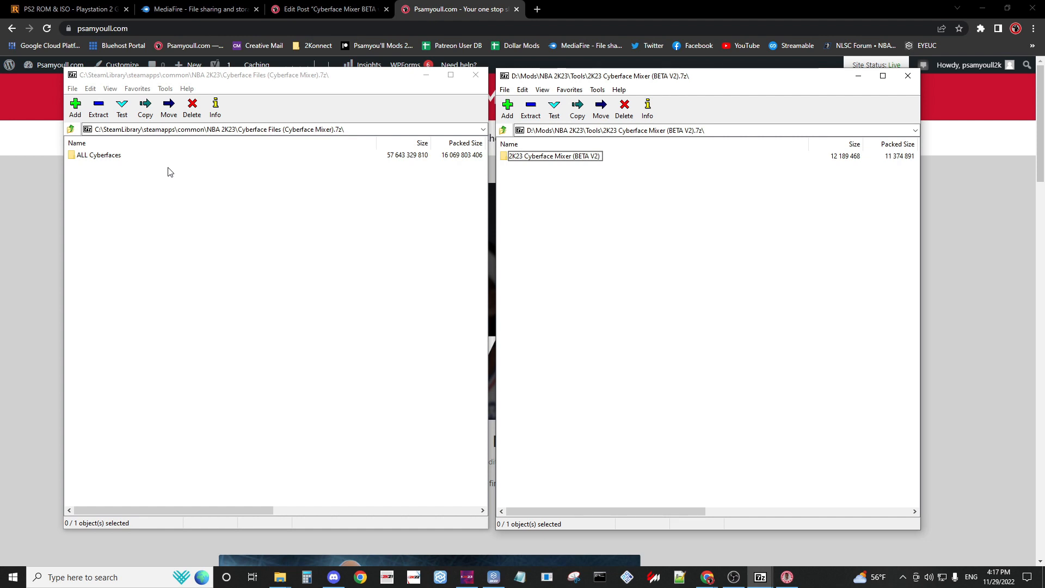
mouse_move(180, 280)
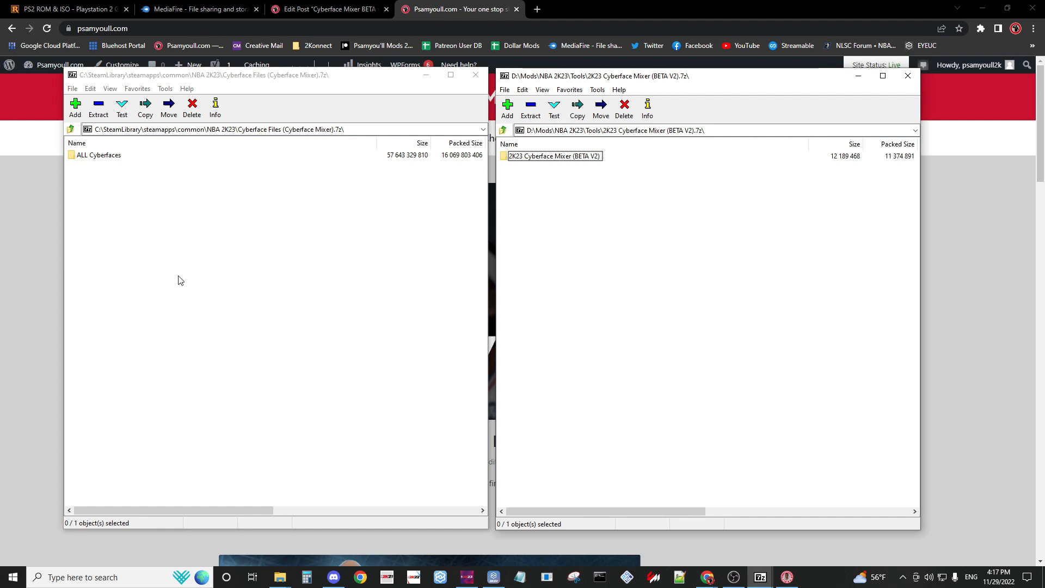
mouse_move(222, 183)
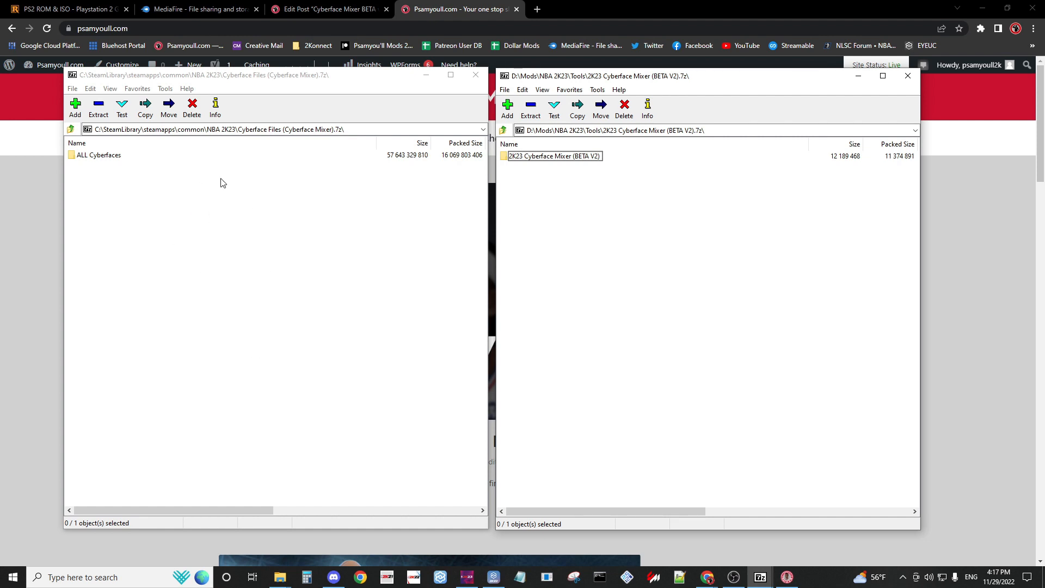
mouse_move(317, 373)
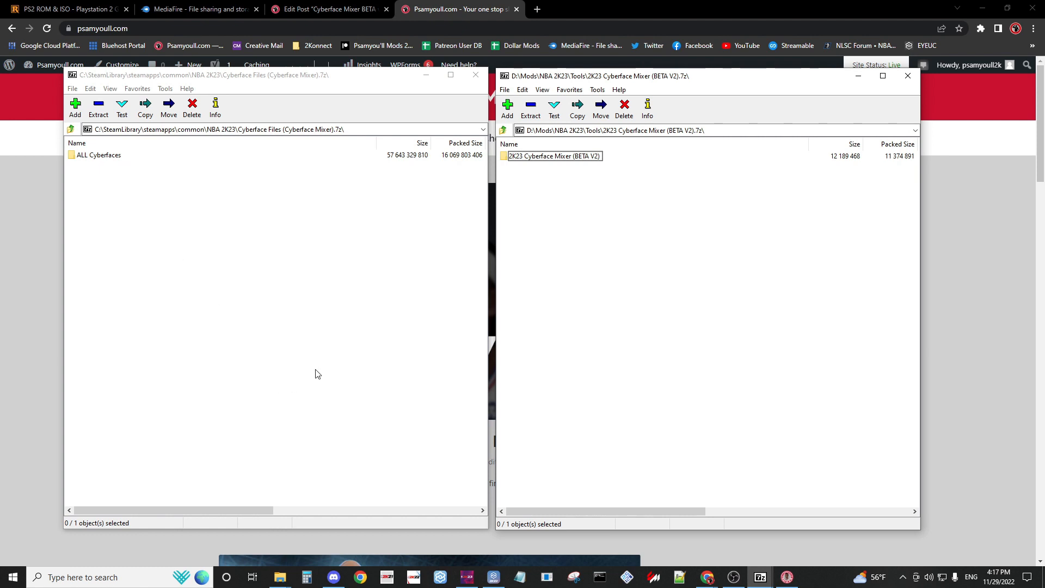
mouse_move(286, 370)
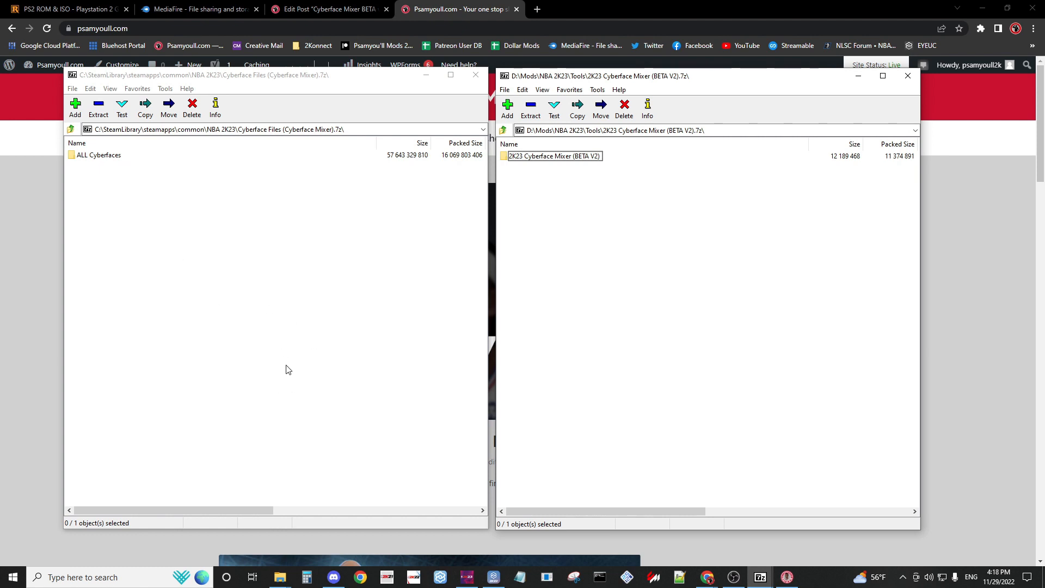
mouse_move(311, 377)
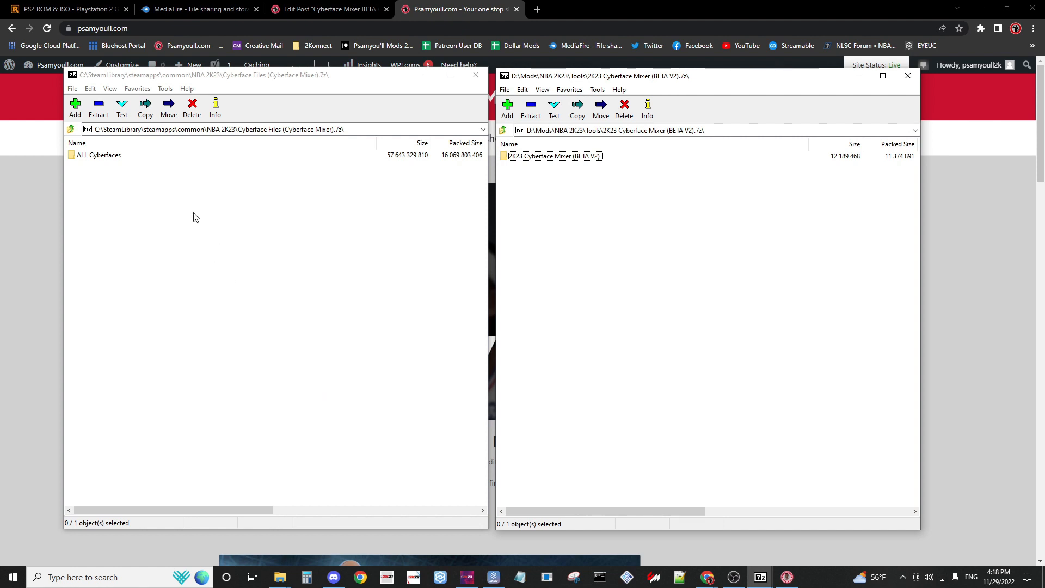
left_click(98, 154)
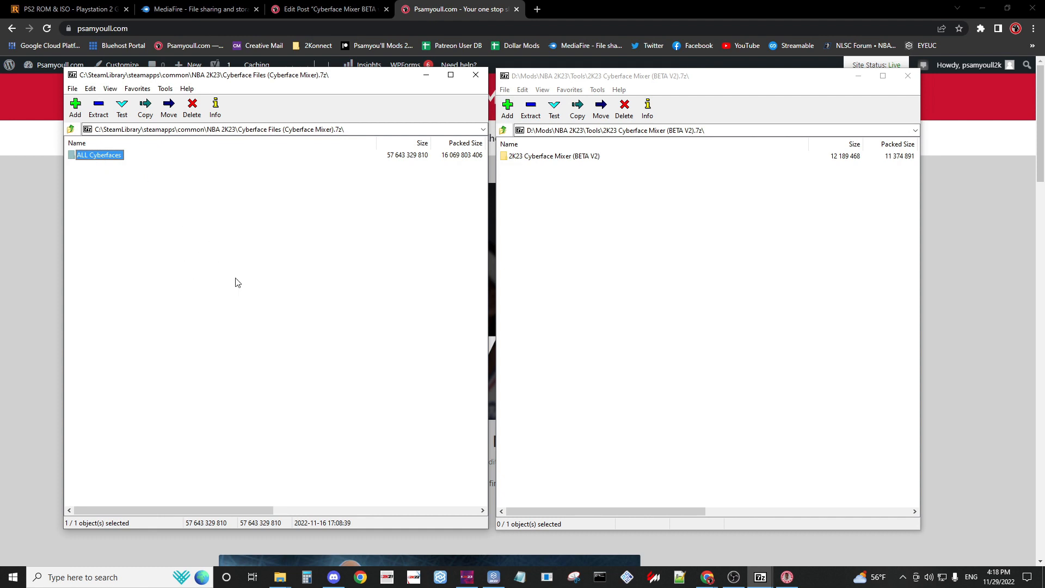
mouse_move(281, 491)
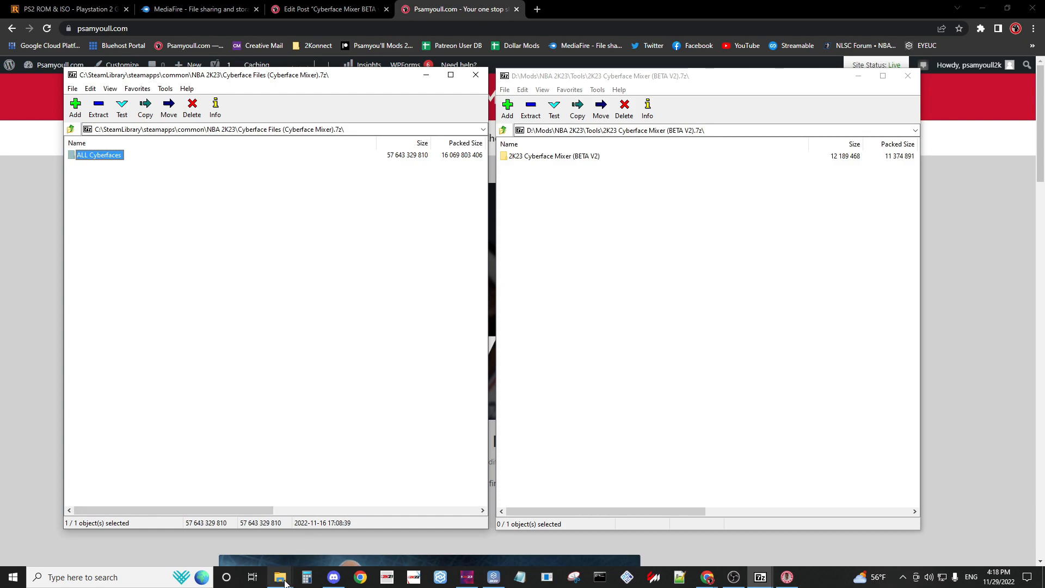
mouse_move(280, 577)
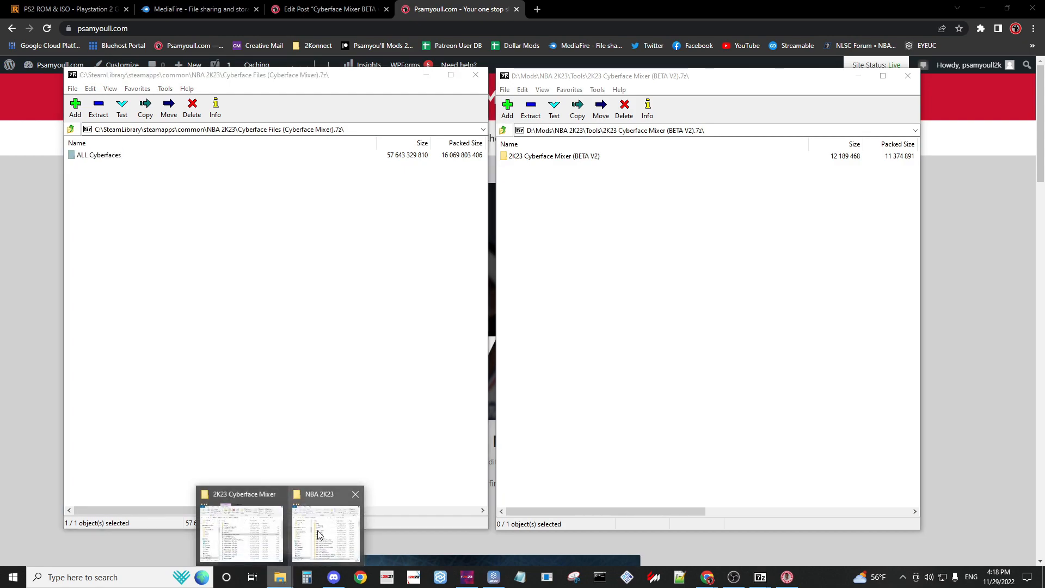
Step: Browse into the ALL Cyberfaces folder in the NBA 2K23 game folder and return to it
left_click(325, 530)
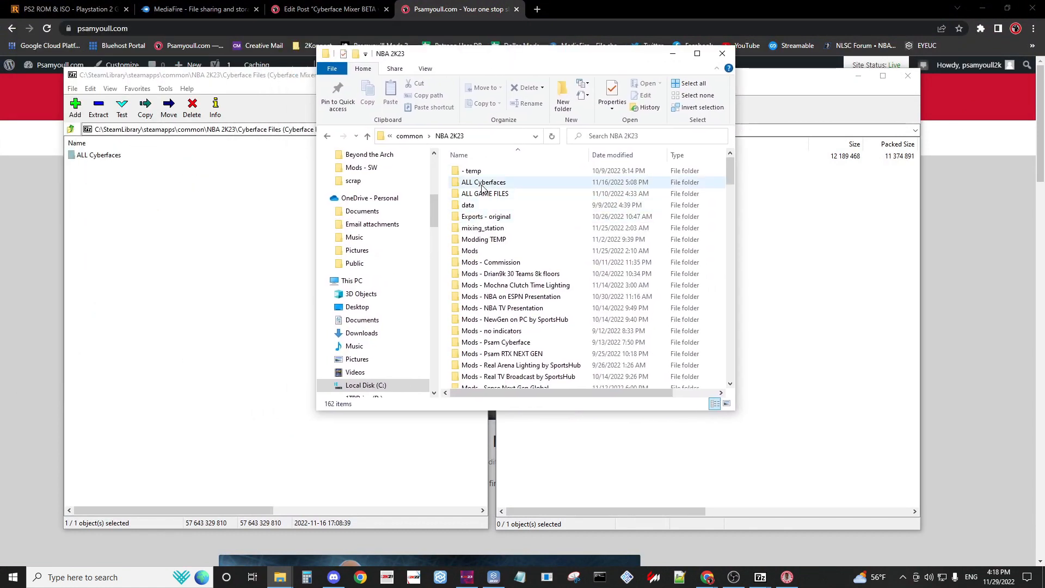
left_click(482, 227)
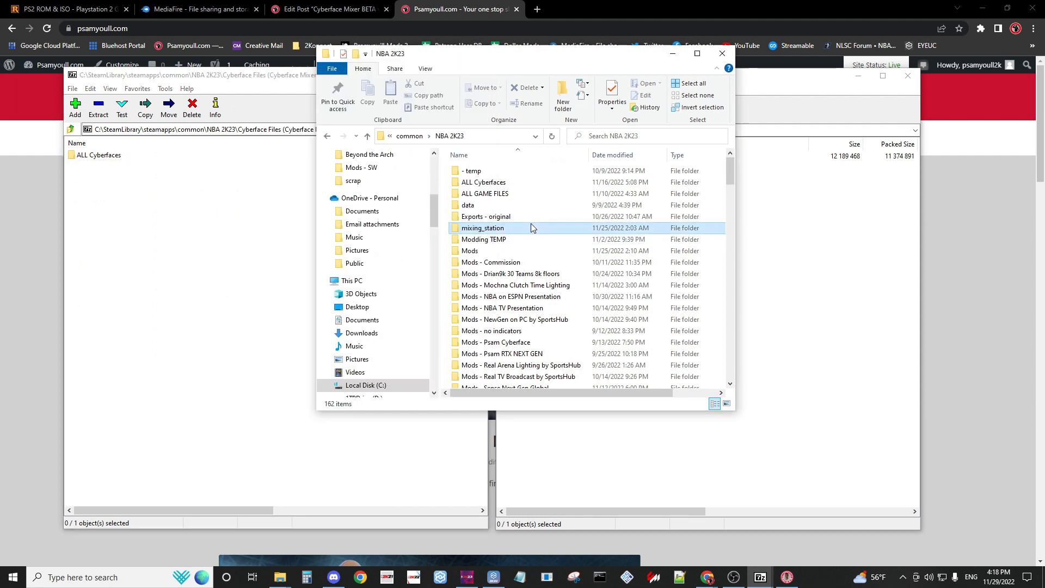
double_click(484, 182)
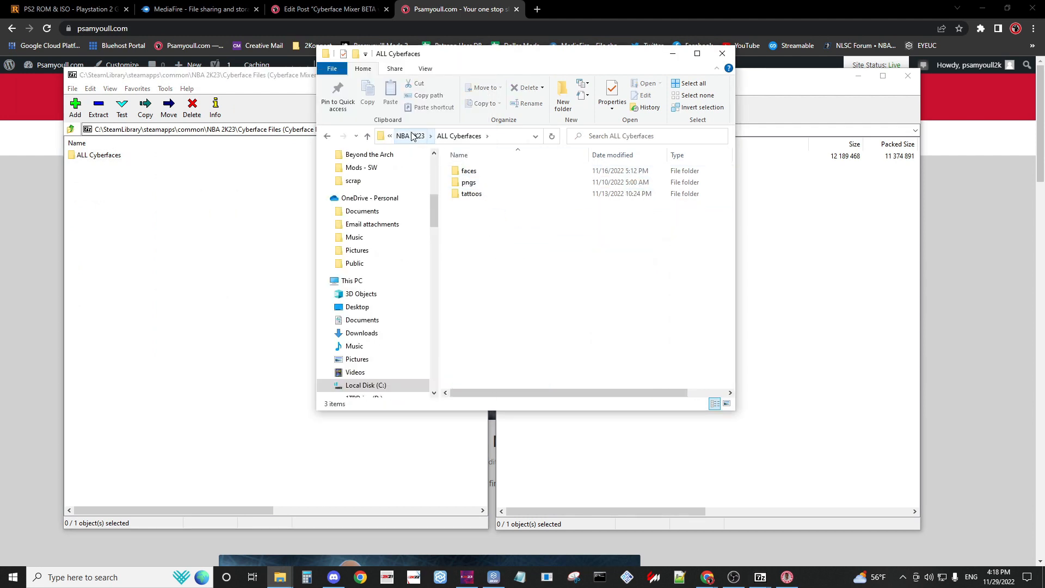
left_click(401, 136)
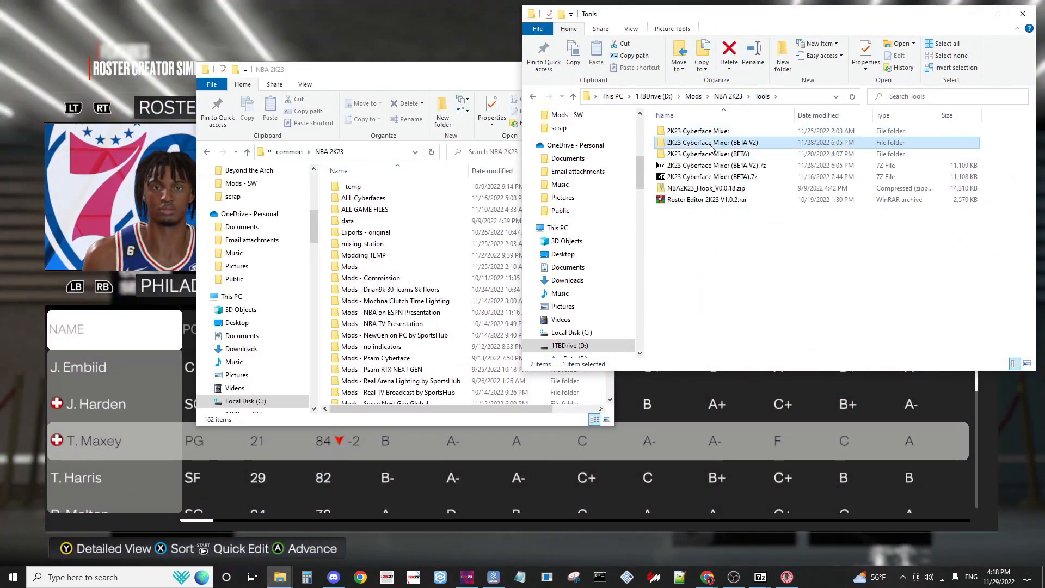
Step: Enter the 2K23 Cyberface Mixer (BETA V2) folder listing resources, config.json and the executable
double_click(713, 141)
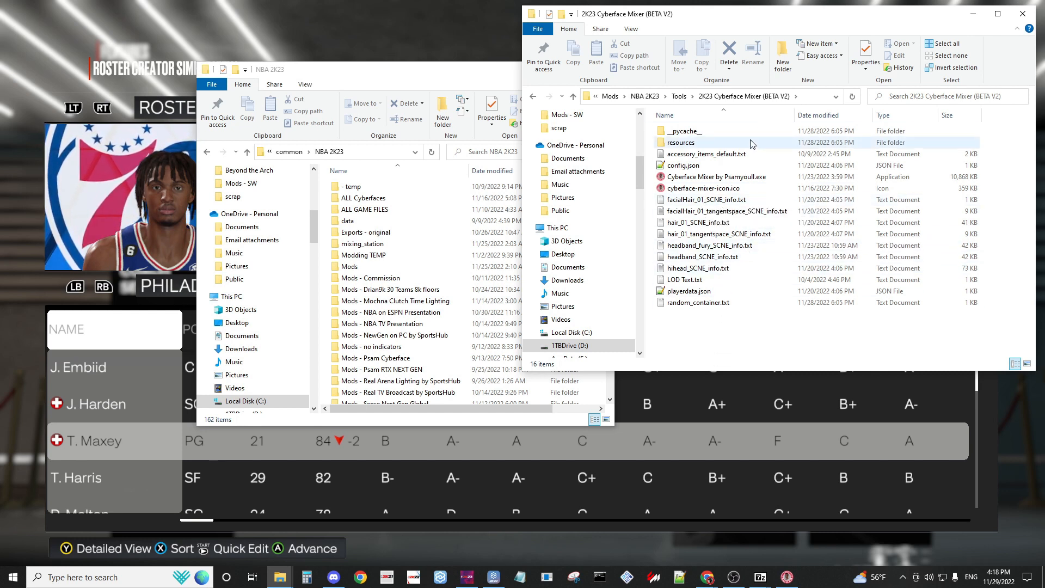
mouse_move(683, 166)
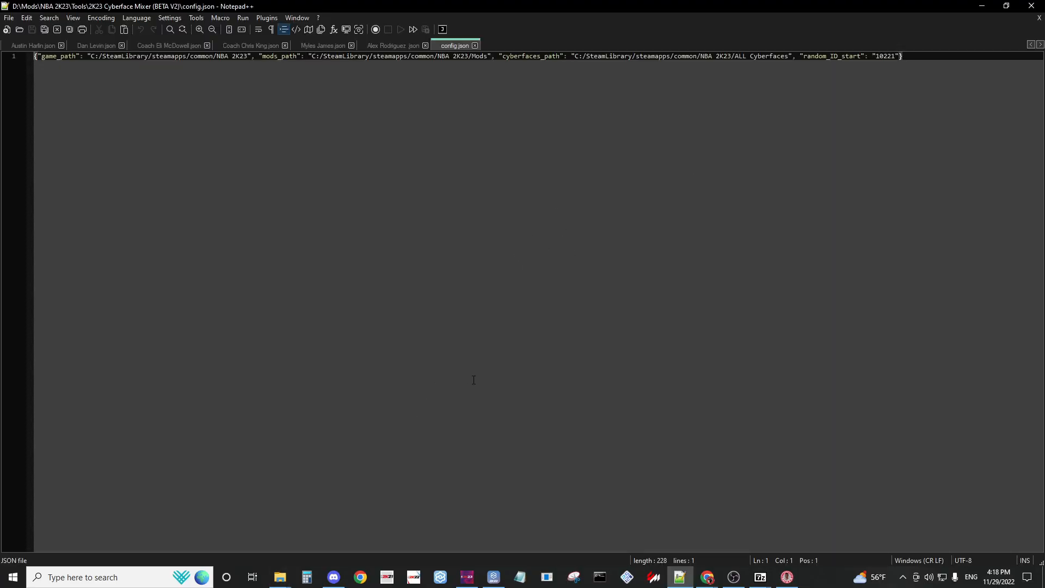
left_click(62, 56)
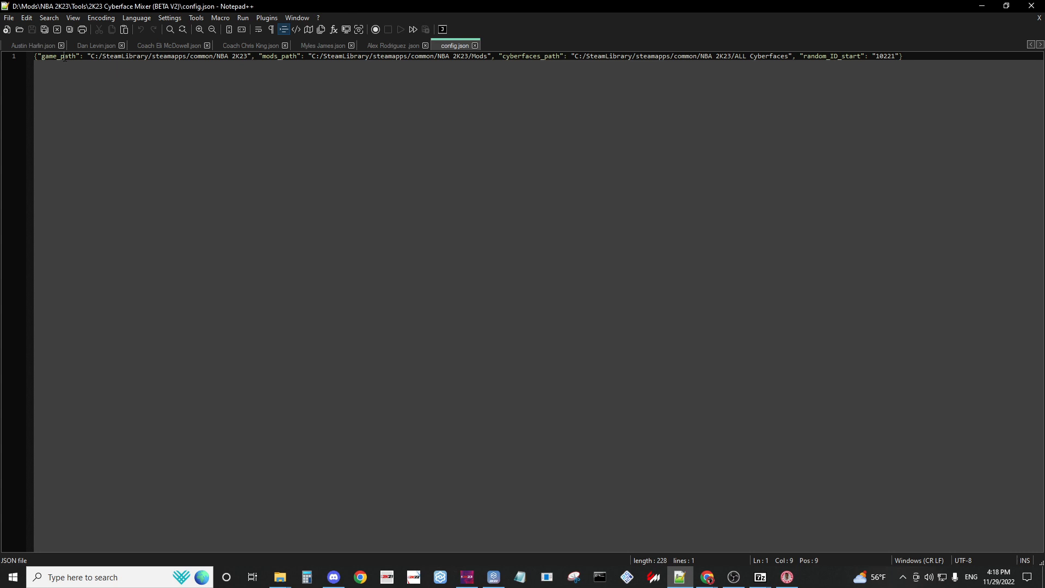
left_click_drag(88, 56, 249, 56)
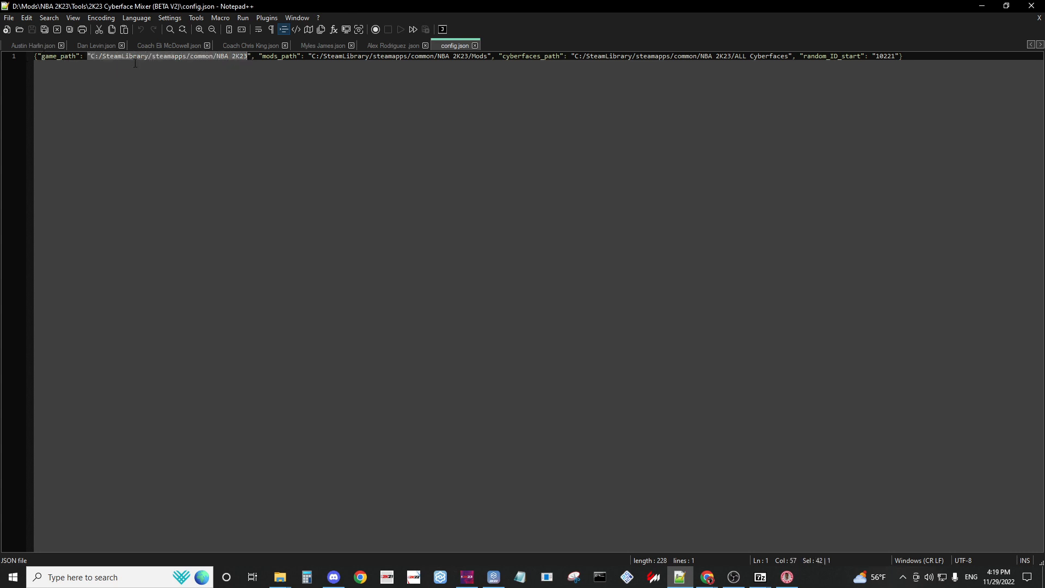
left_click(306, 66)
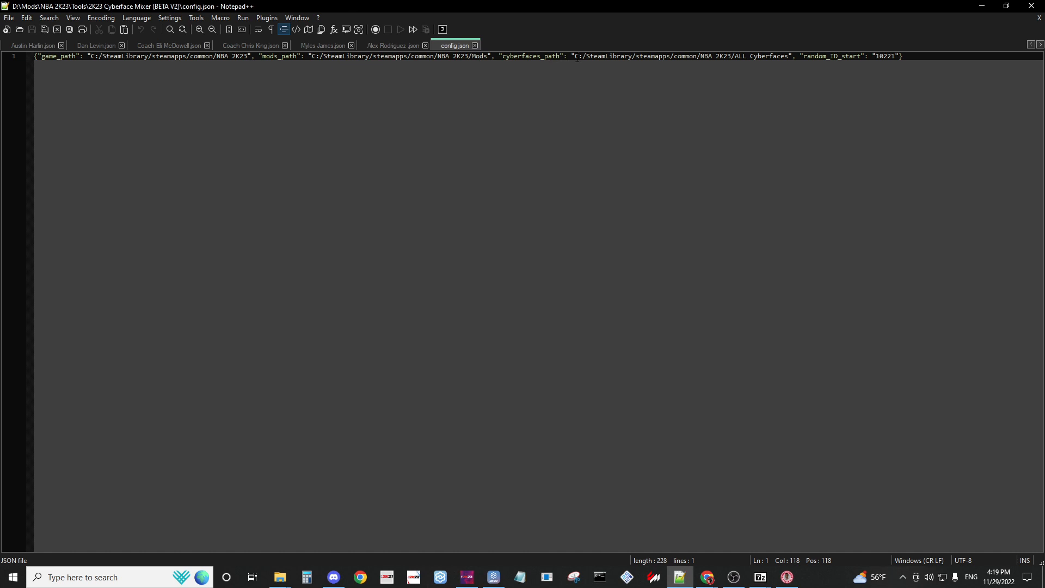
left_click(597, 56)
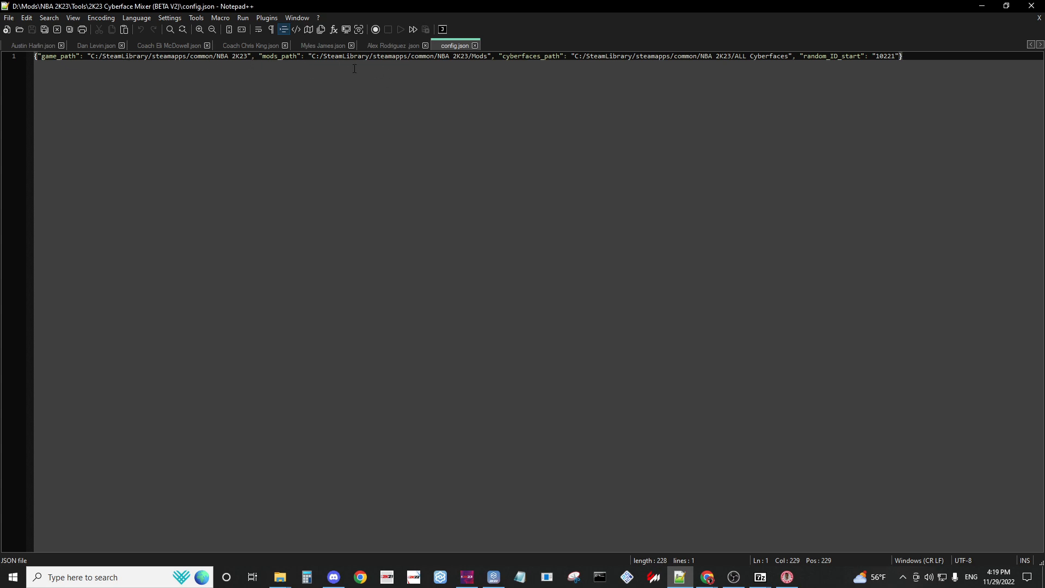
mouse_move(279, 577)
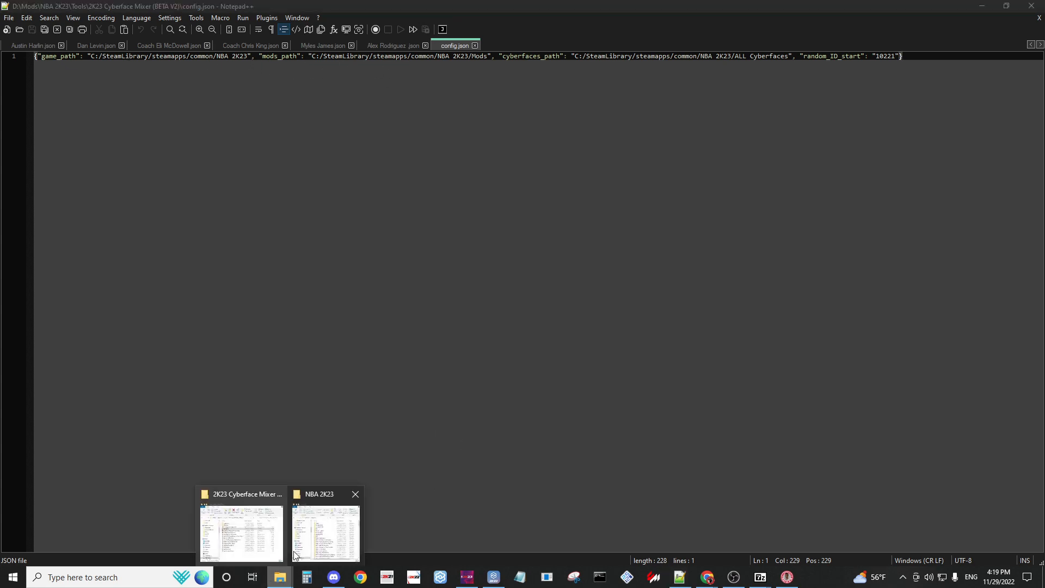
Step: Copy the NBA 2K23 folder path into config.json's game_path and rewrite the mods path with backslashes
left_click(325, 530)
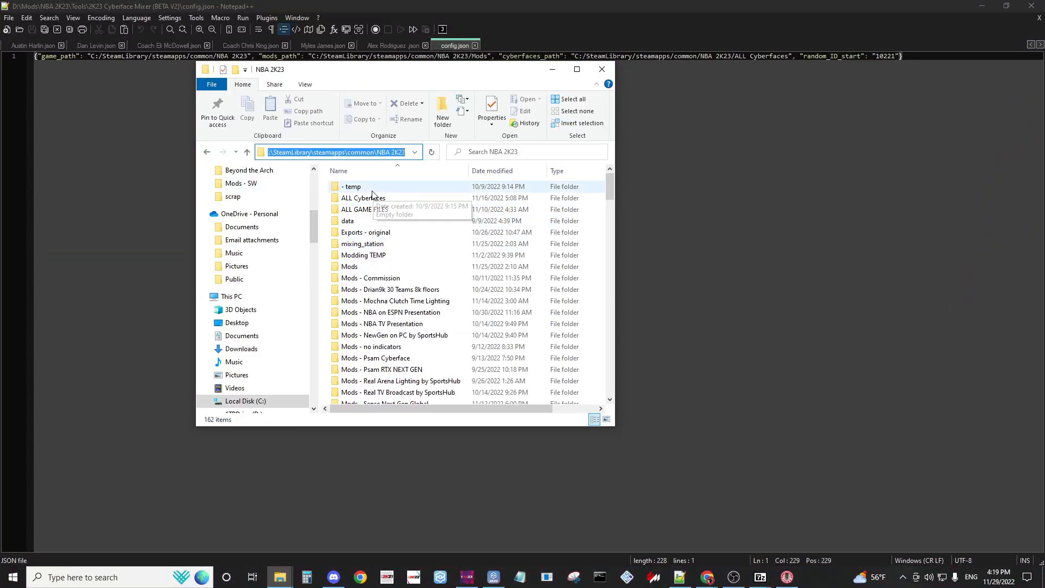
left_click(679, 577)
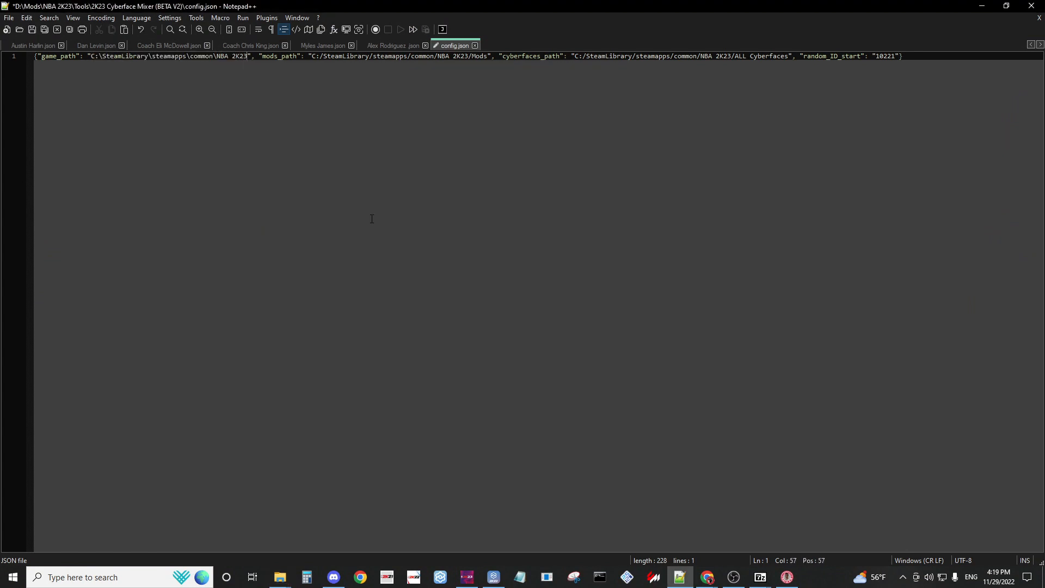
mouse_move(279, 577)
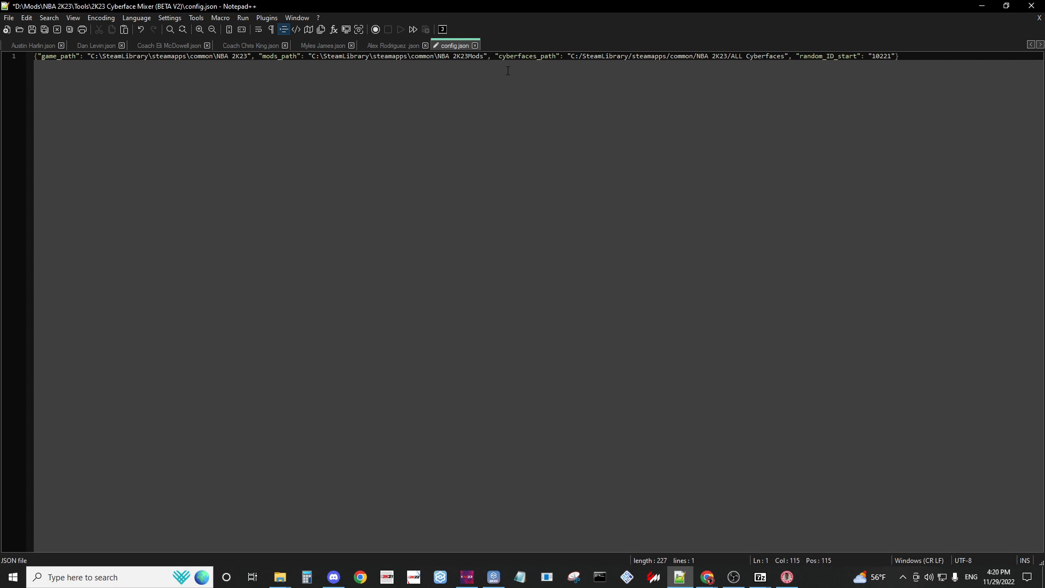
type("\\")
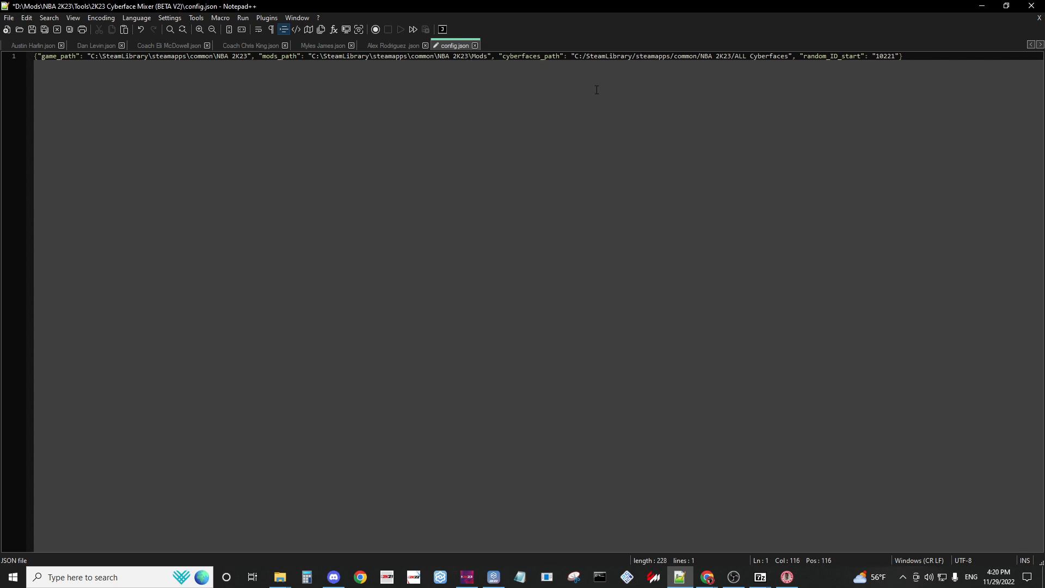
mouse_move(280, 576)
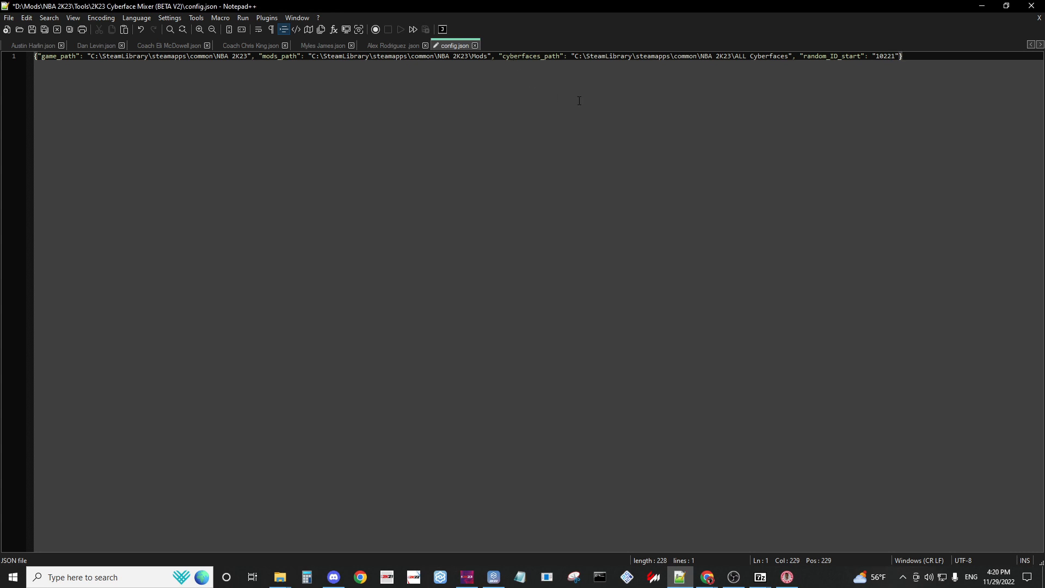
Step: Replace all 14 backslashes in the config.json paths with forward slashes via Replace All
key("ctrl+h")
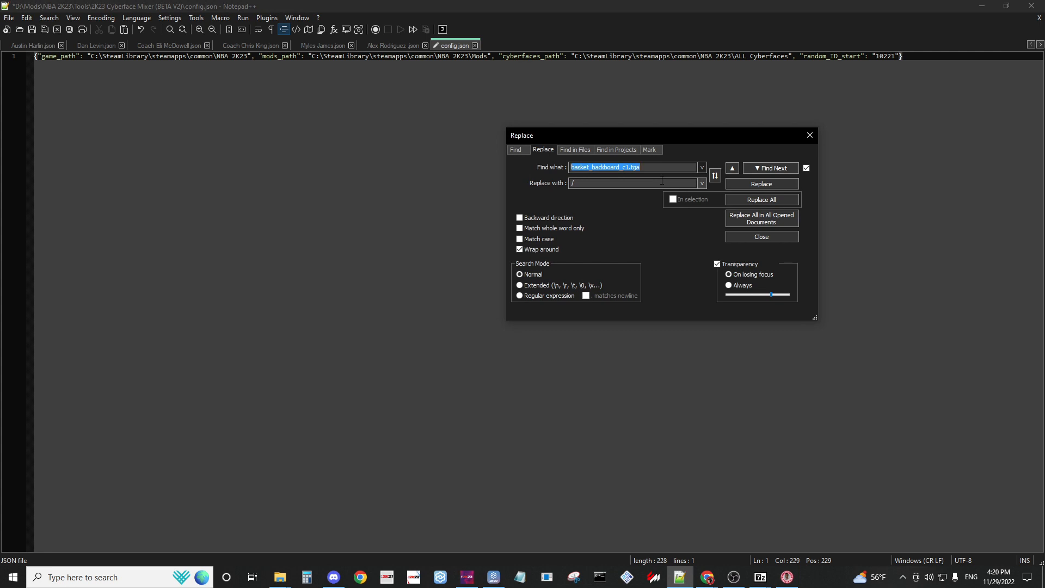
type("\\")
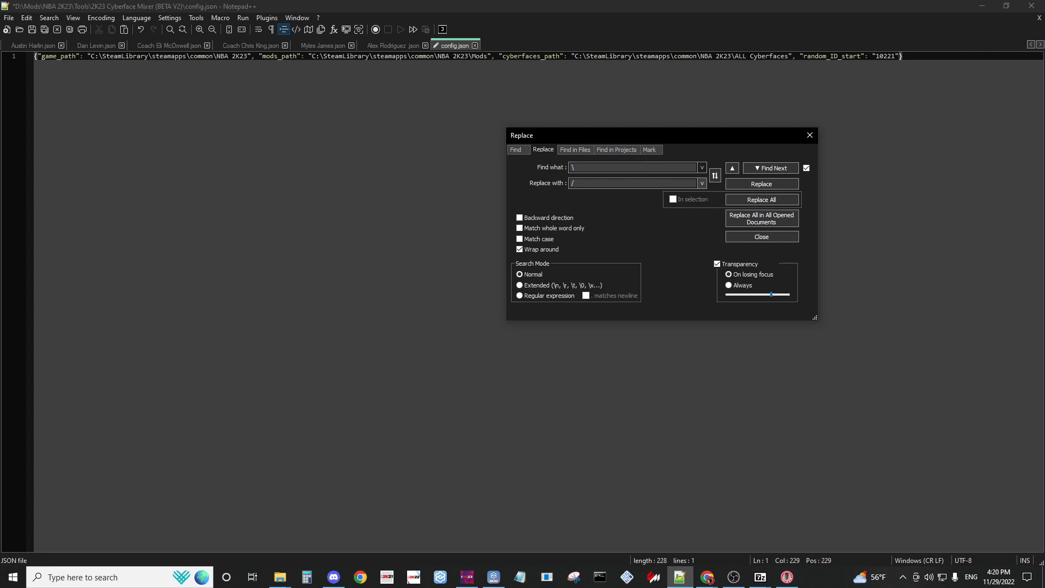
left_click(633, 183)
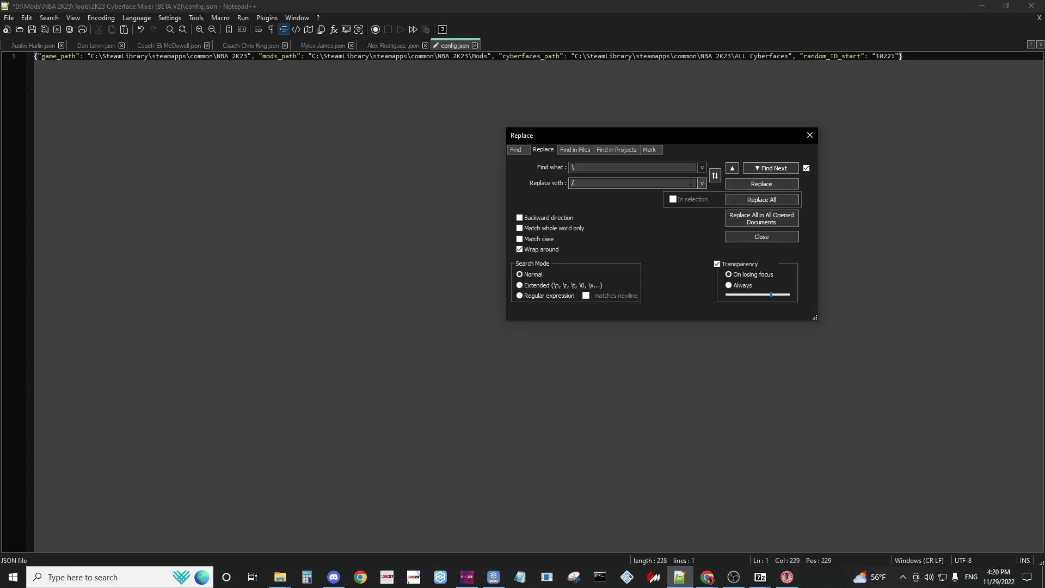
left_click(631, 168)
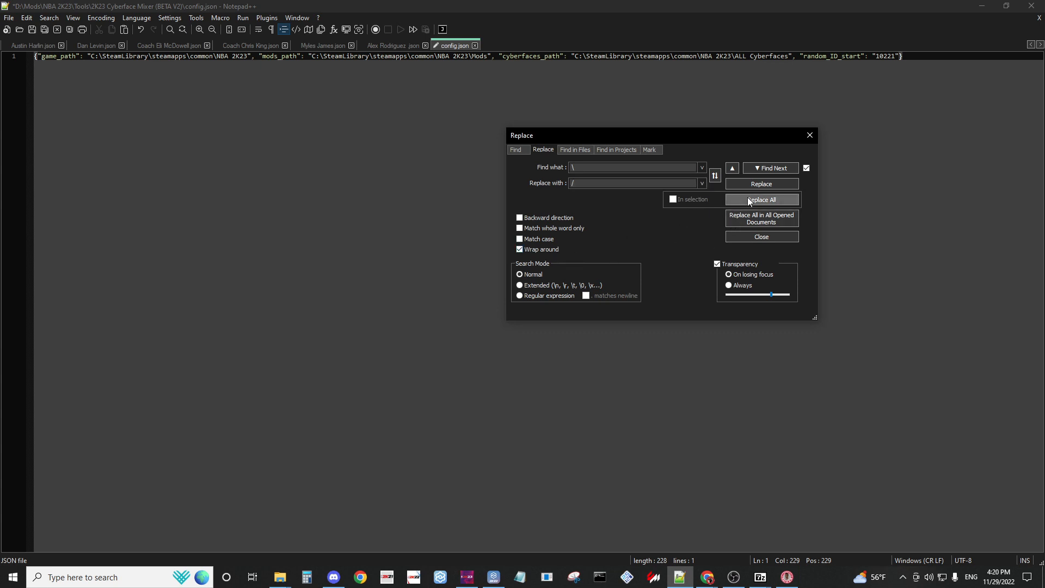
left_click(761, 199)
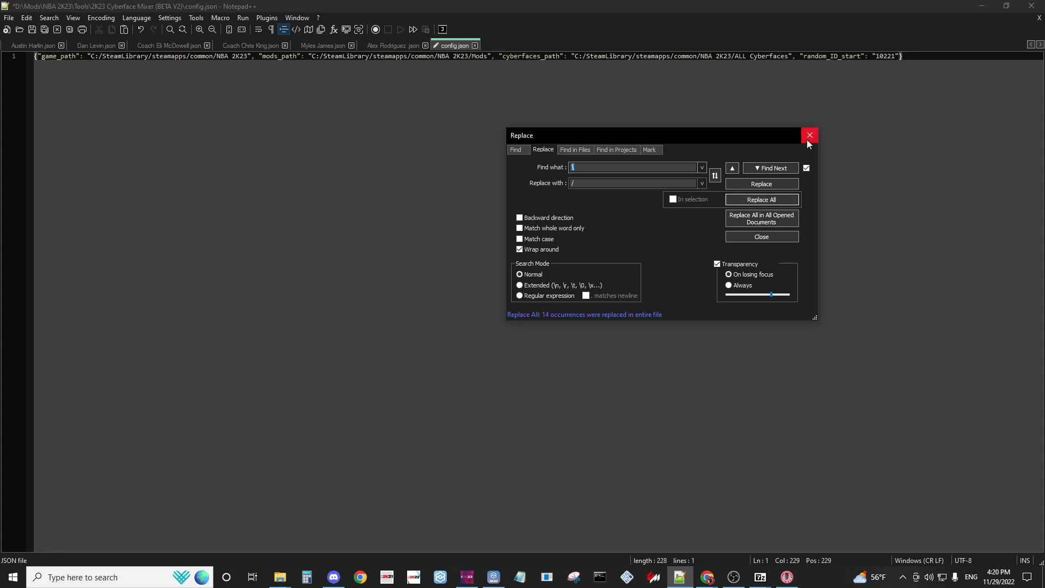
left_click(809, 135)
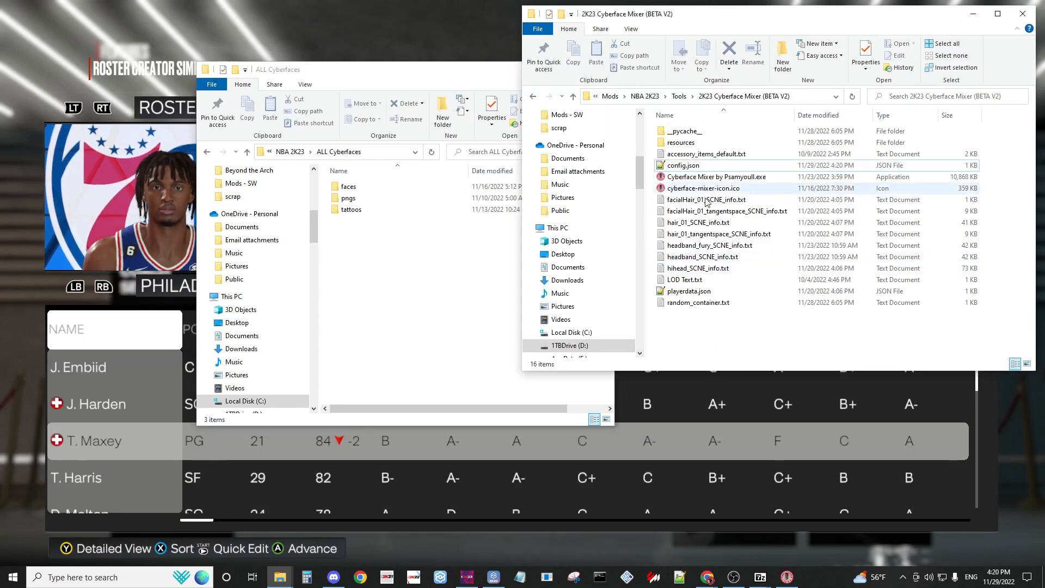
Step: Launch Cyberface Mixer by Psamyou'll.exe from the BETA V2 folder
left_click(712, 340)
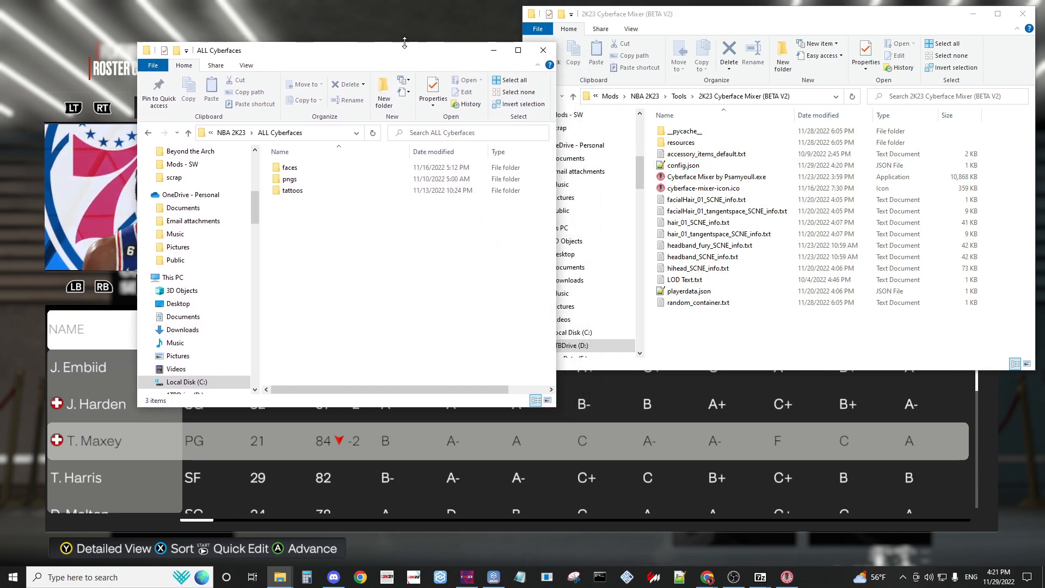
left_click(705, 199)
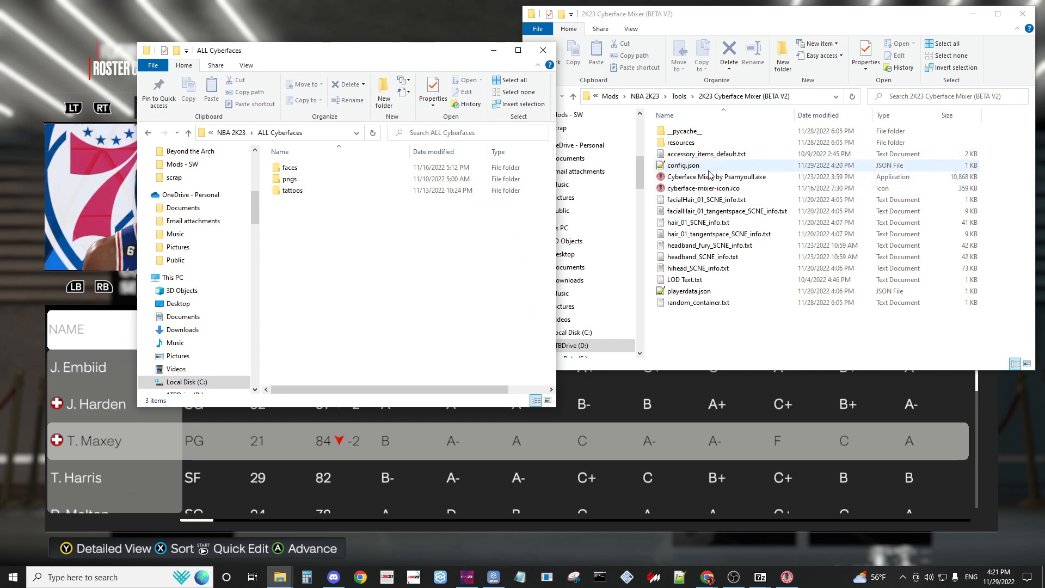
left_click(716, 177)
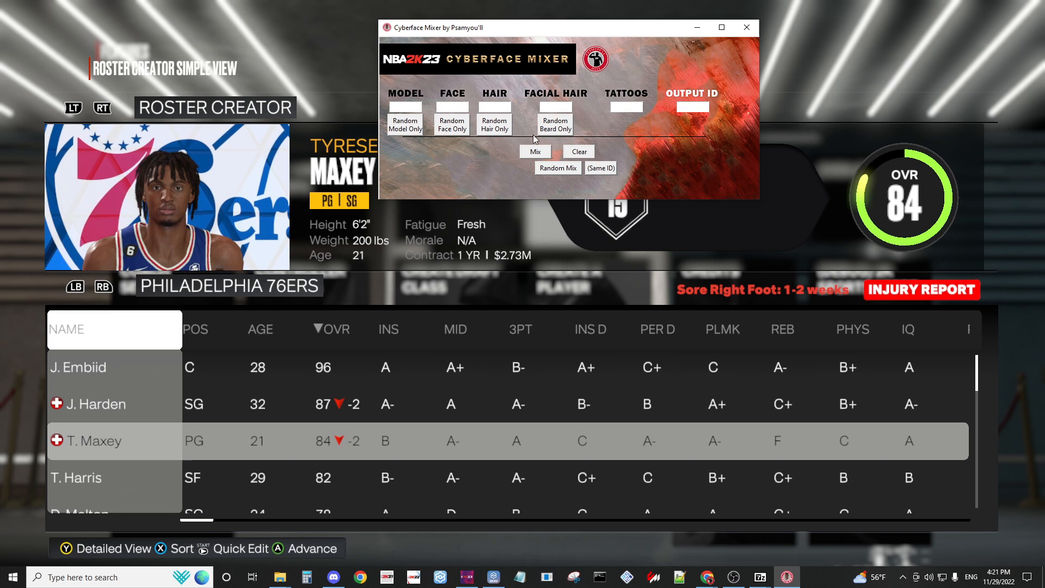
mouse_move(670, 162)
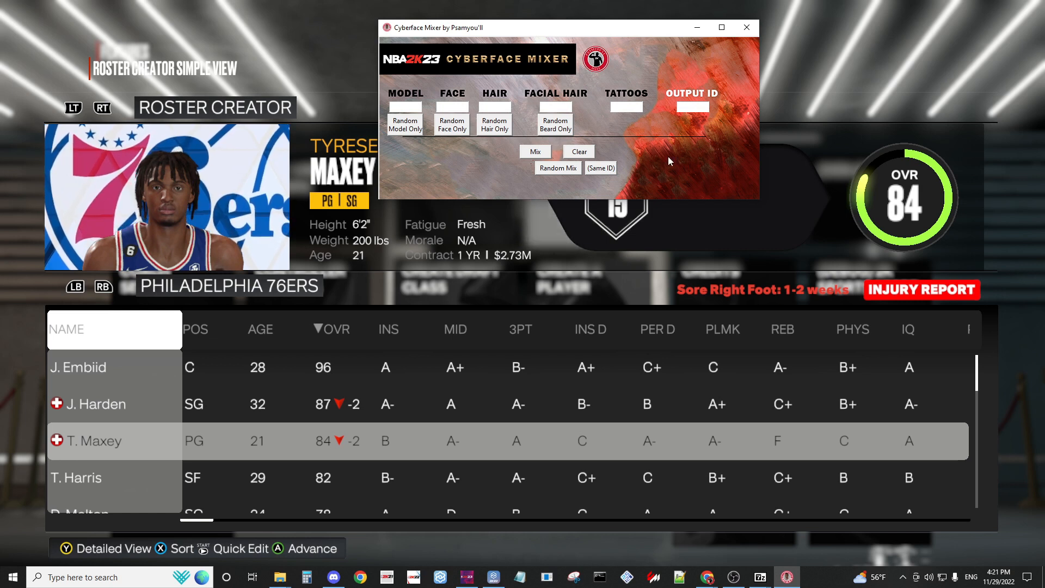
mouse_move(552, 176)
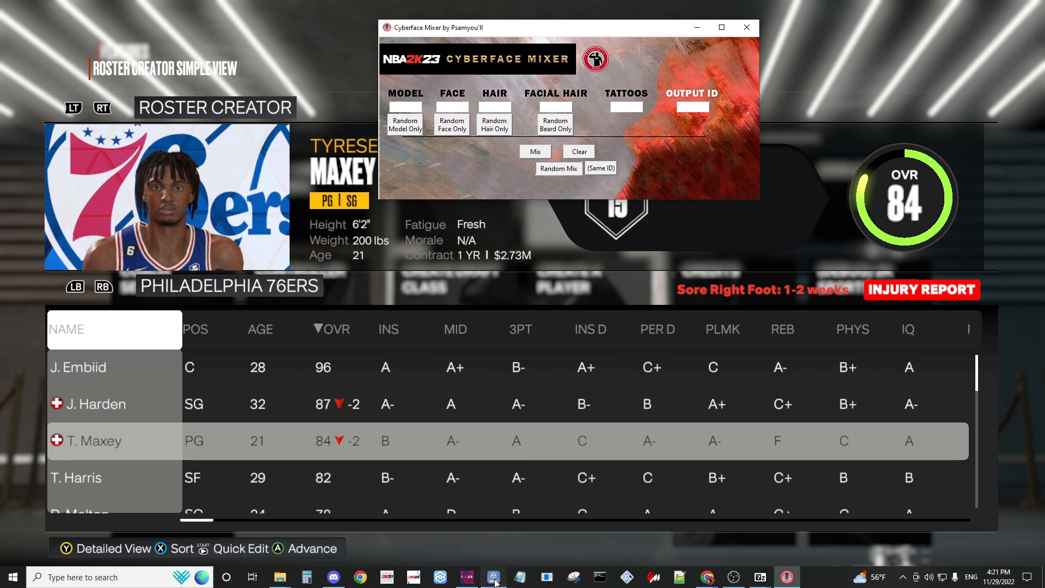
Step: Bring NBA2K Tools to the front showing Tyrese Maxey with Face ID 8011
left_click(492, 577)
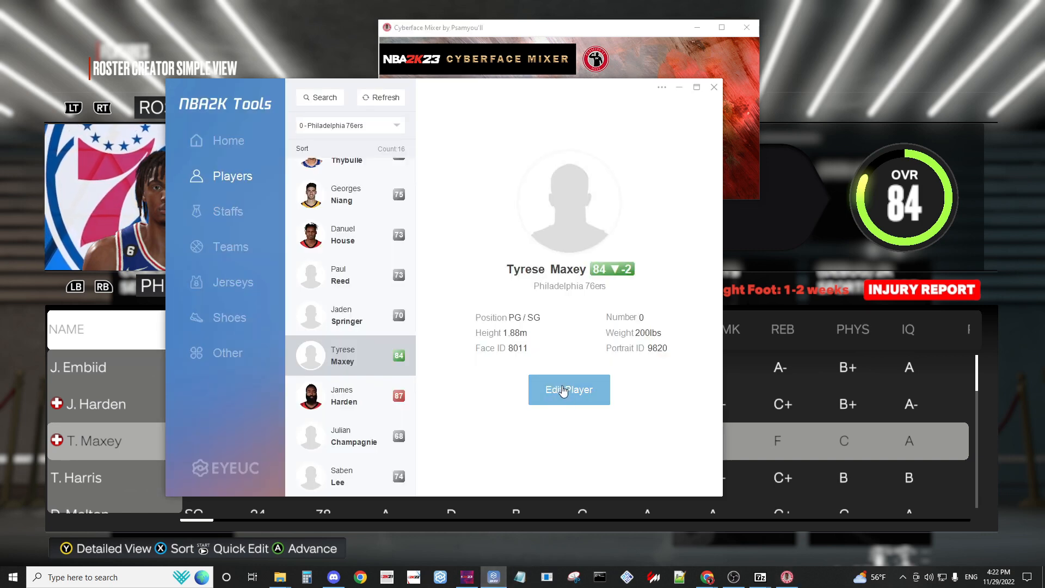
Step: Change Tyrese Maxey's Face ID to 10258 in the player editor and minimize NBA2K Tools
left_click(569, 390)
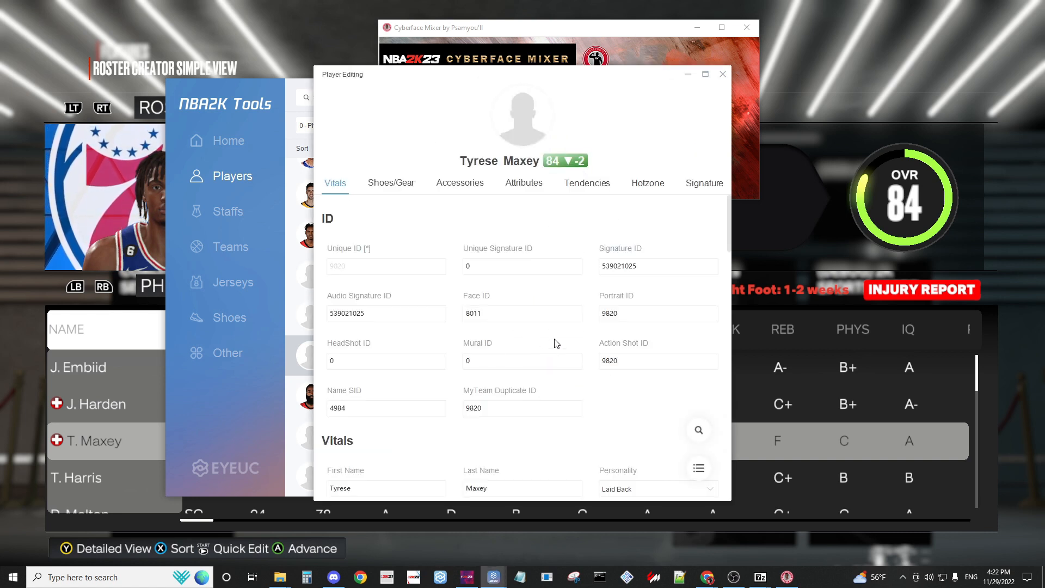
type("10258")
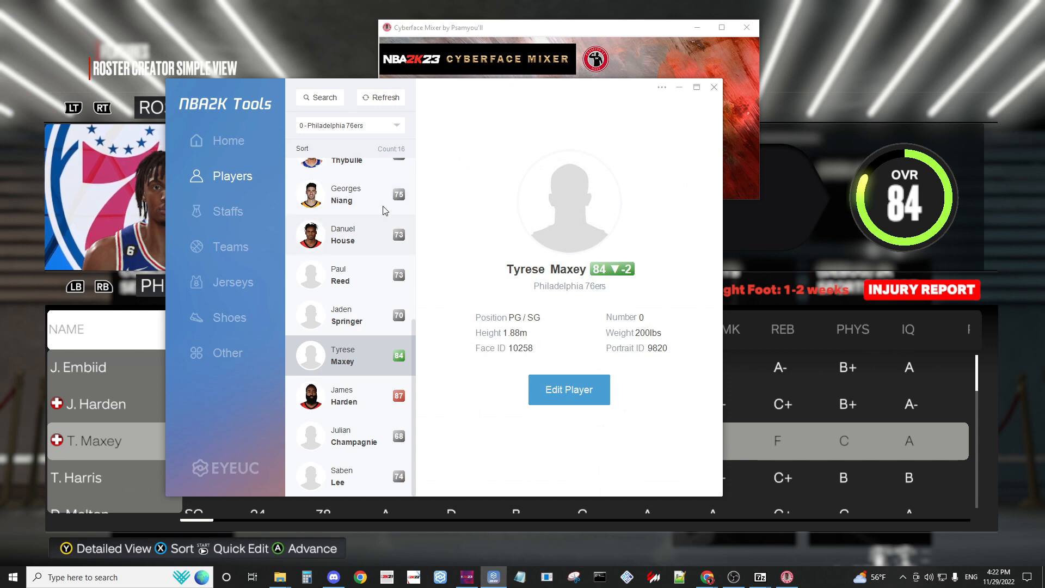
left_click(712, 87)
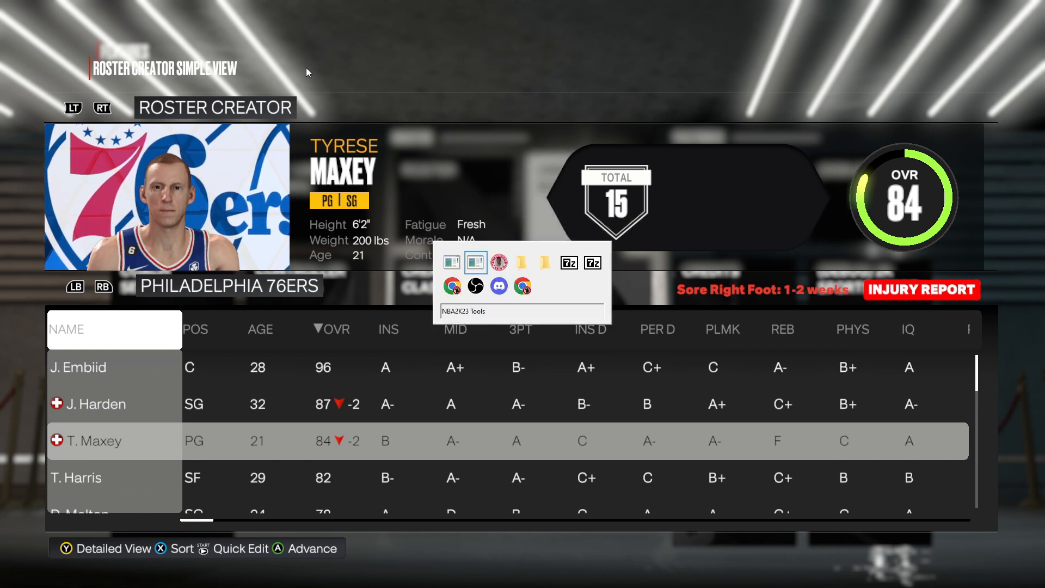
Step: Mix model 8072, face 5035 and hair 8583 into output ID 10258 in Cyberface Mixer
left_click(475, 263)
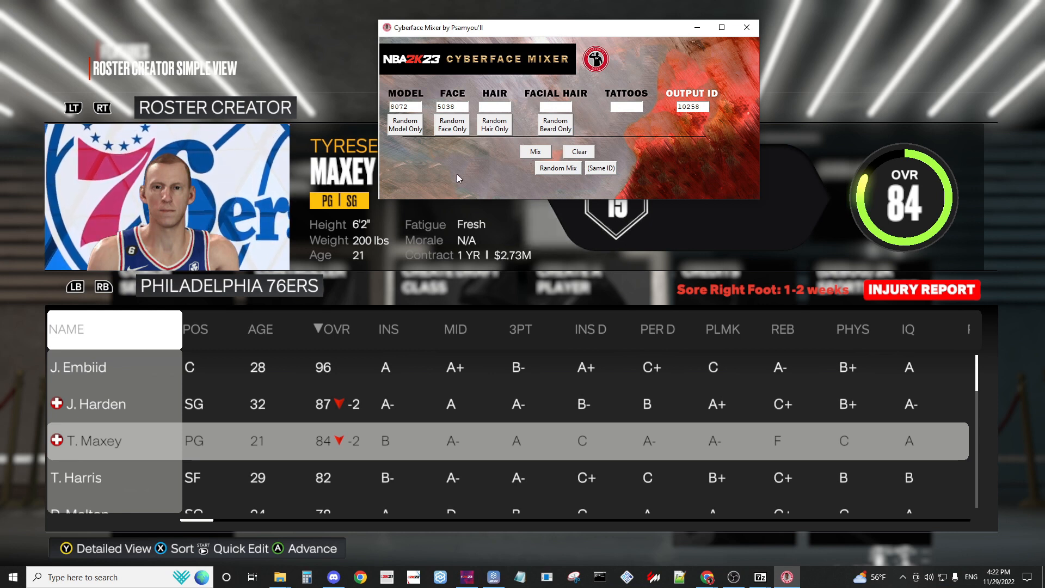
mouse_move(494, 150)
type("8583_ha")
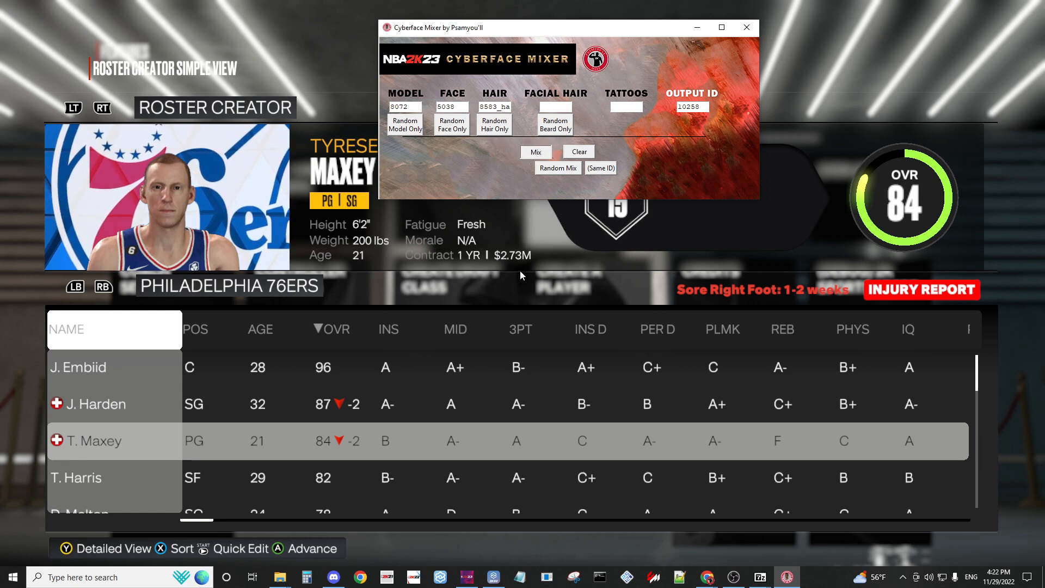
left_click(745, 28)
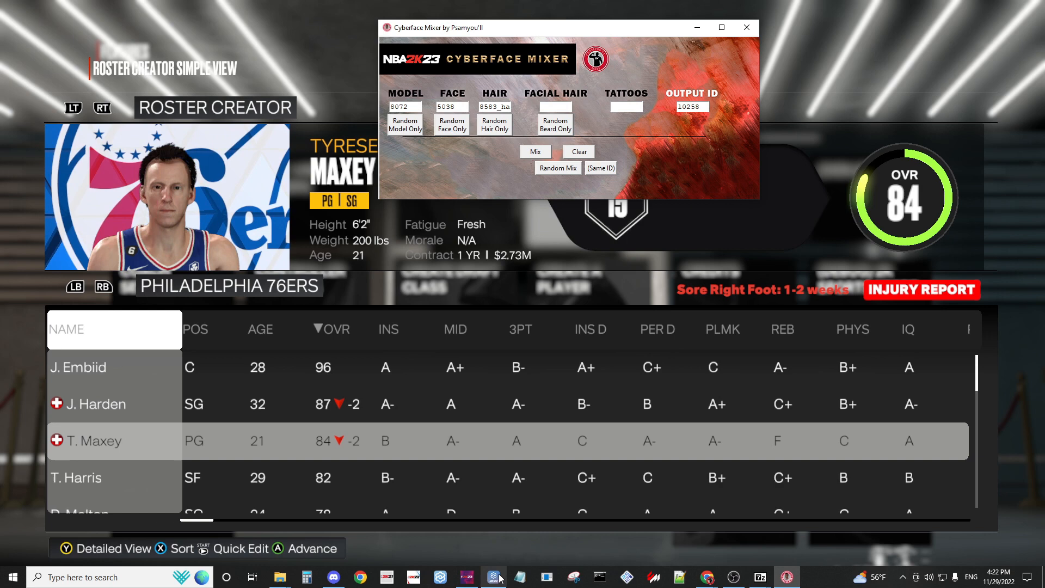
mouse_move(671, 95)
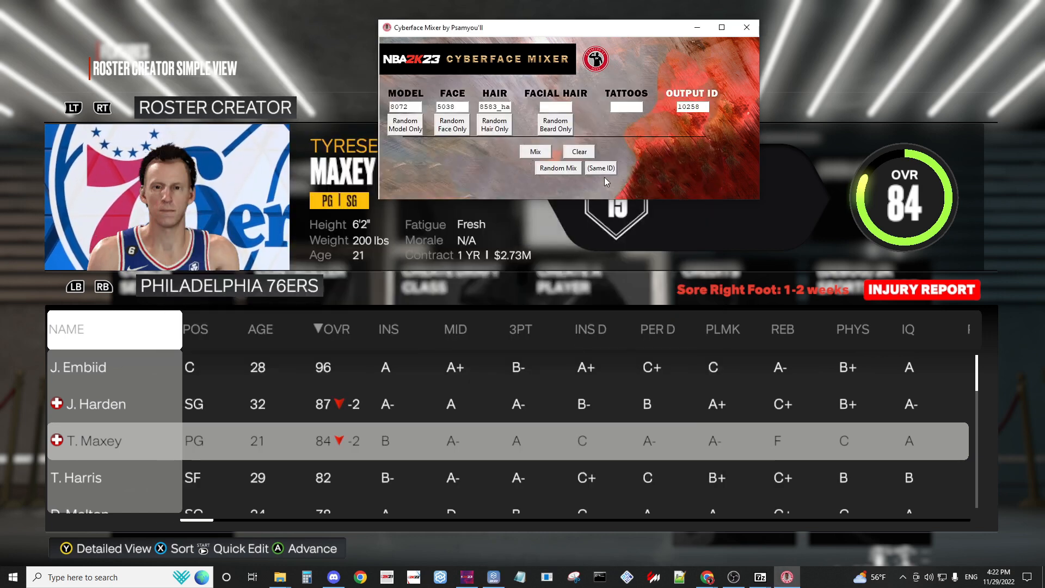
Step: Random Mix model 6603, face 9929, hair and beard into ID 10258
left_click(557, 168)
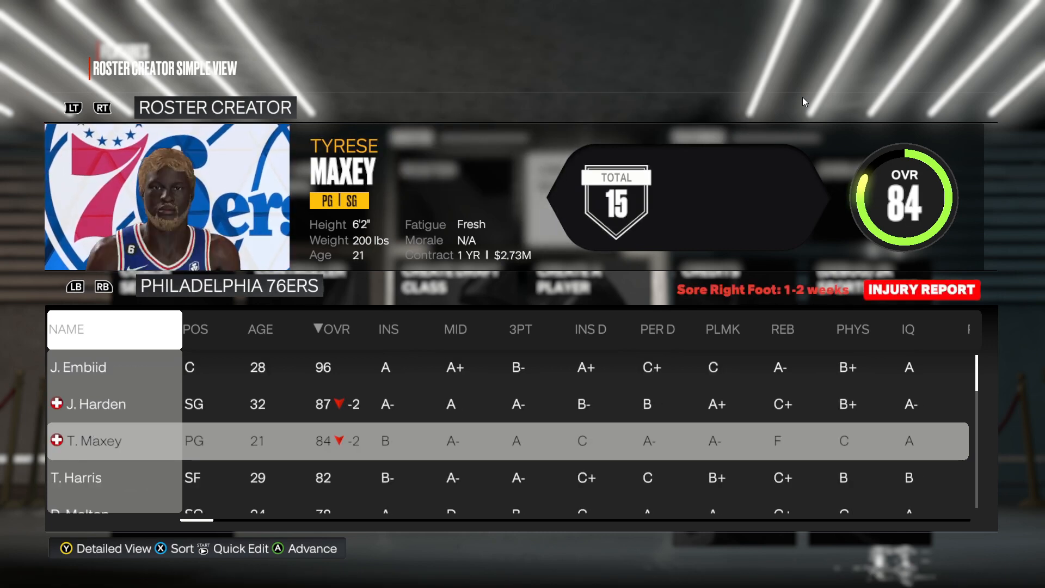
mouse_move(718, 121)
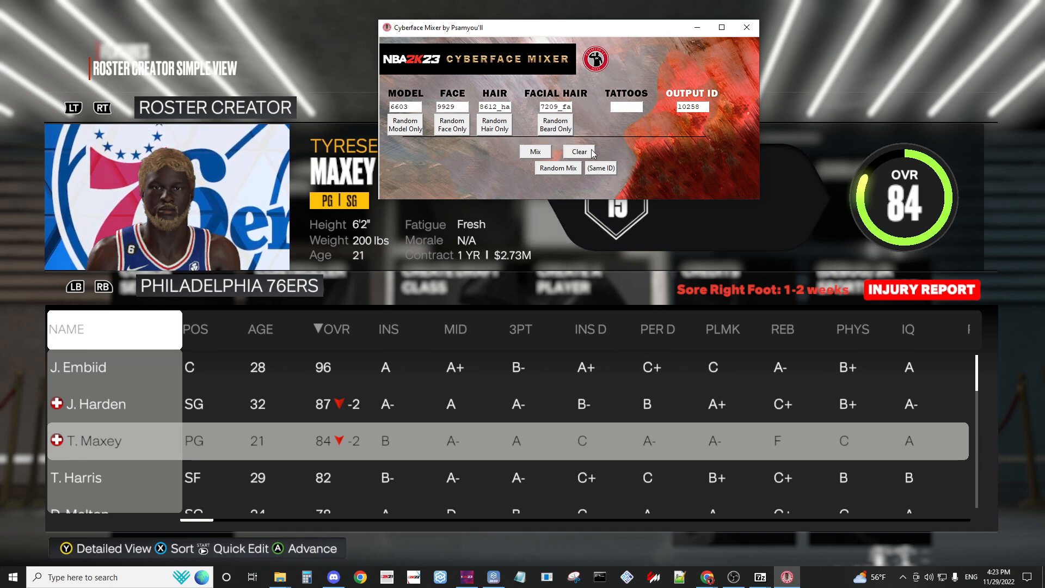
mouse_move(590, 131)
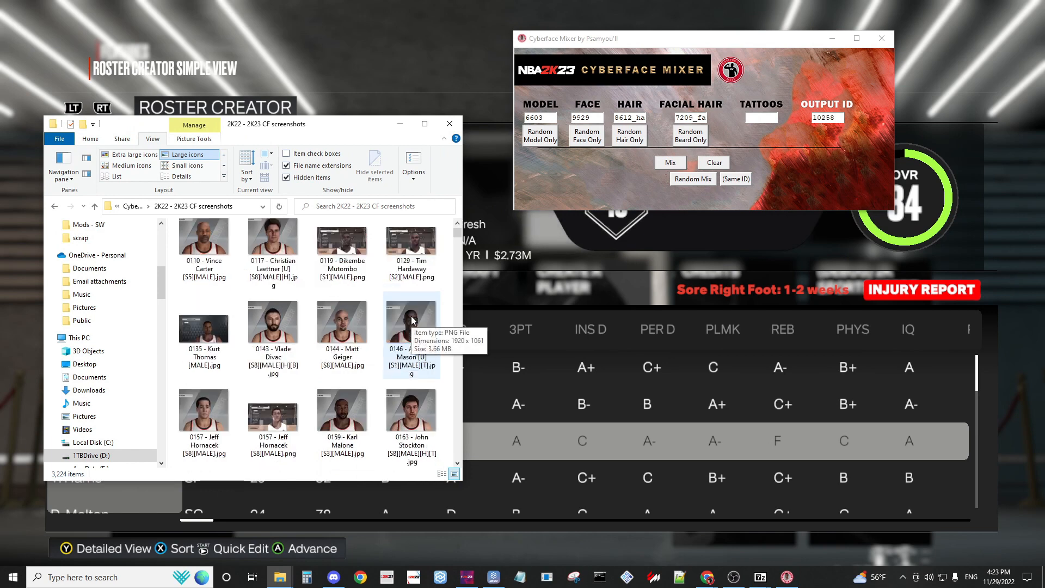
Step: Scroll the 2K22 - 2K23 CF screenshots to the 98xx heads and set the Model box to 9855
scroll("down", 3)
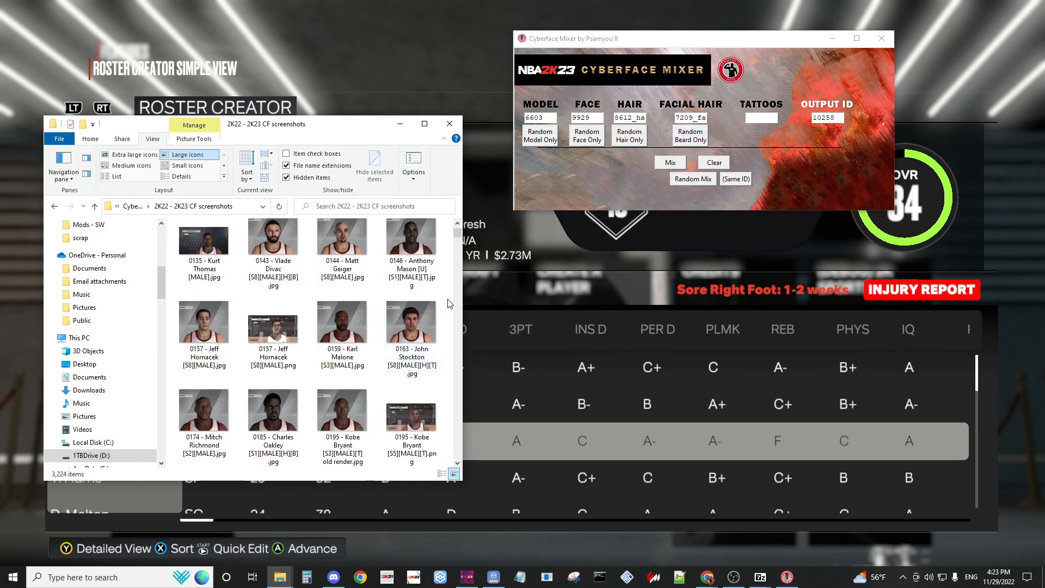
scroll("down", 3)
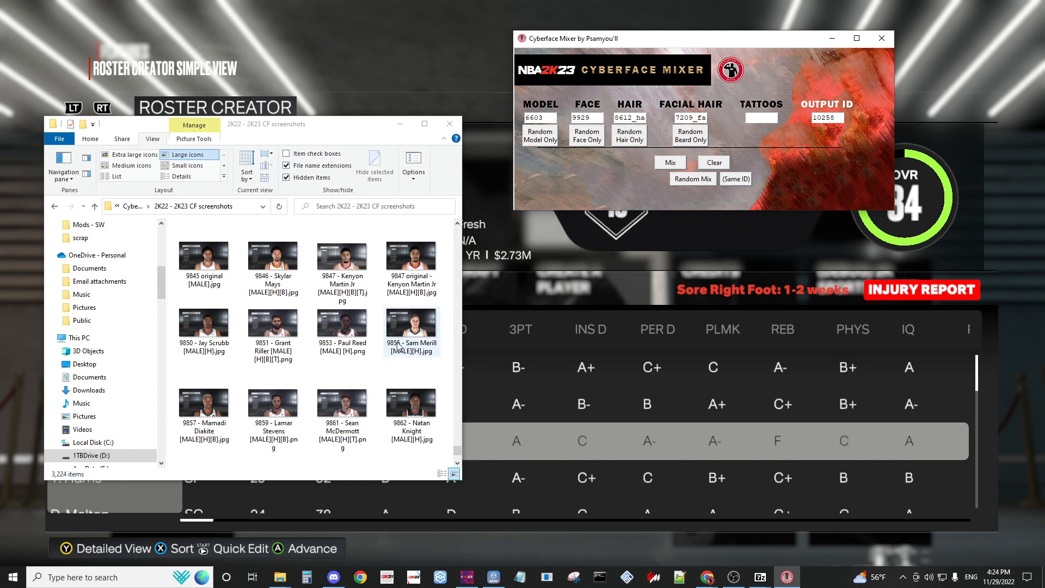
left_click(411, 327)
type("9855")
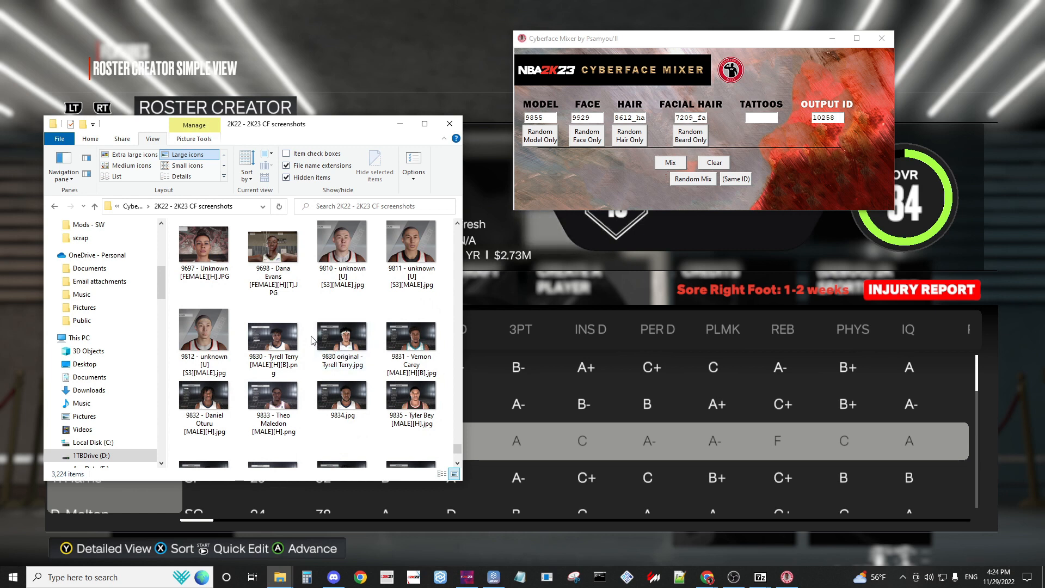
mouse_move(448, 303)
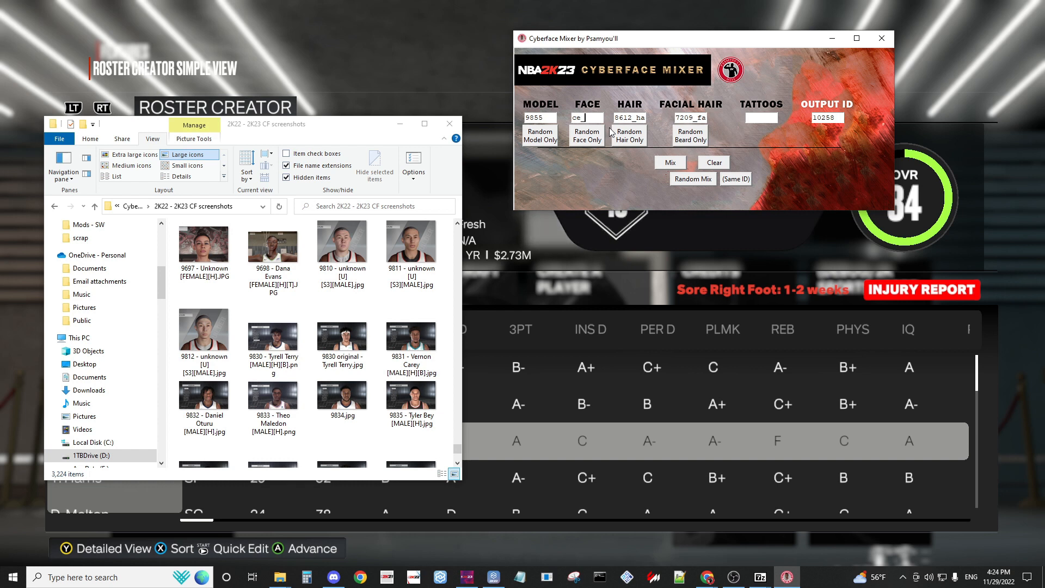
Step: Edit the Face box, then bring up J. Embiid's player options in the roster creator
type("ig")
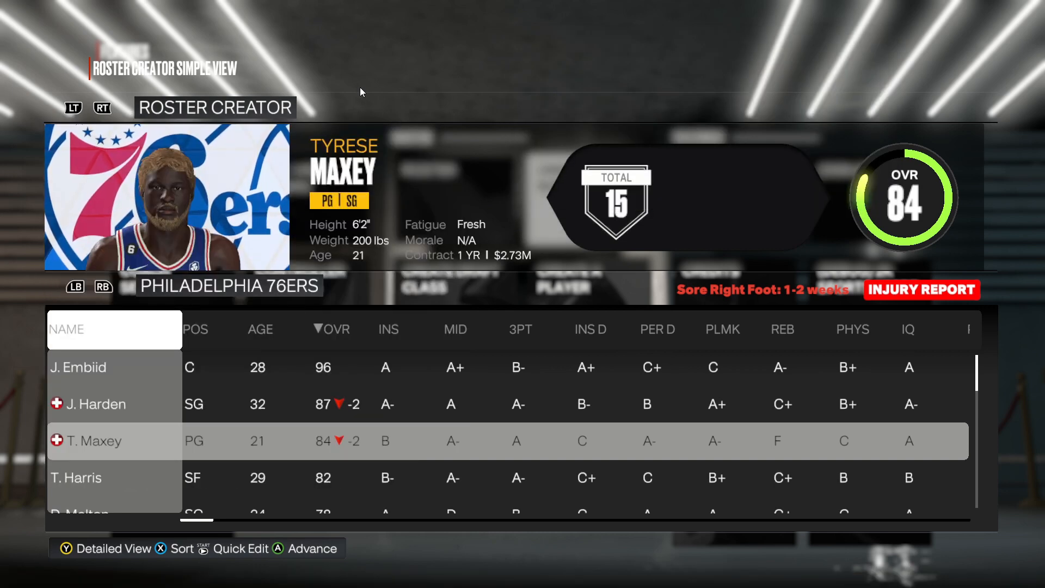
left_click(78, 367)
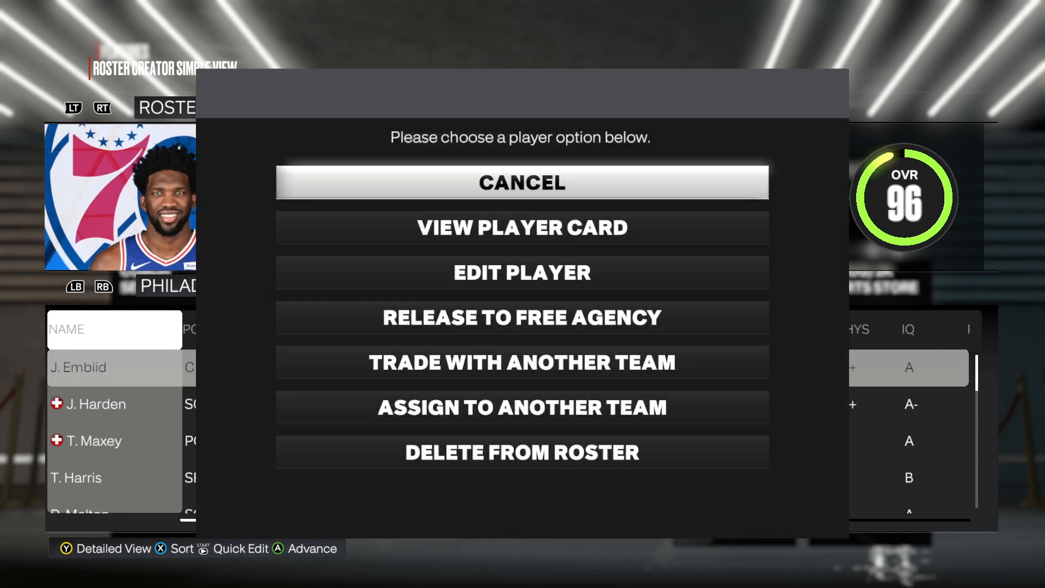
Step: Enter Edit Player and reveal the mod overlay's File Manager with its file loading log
left_click(521, 272)
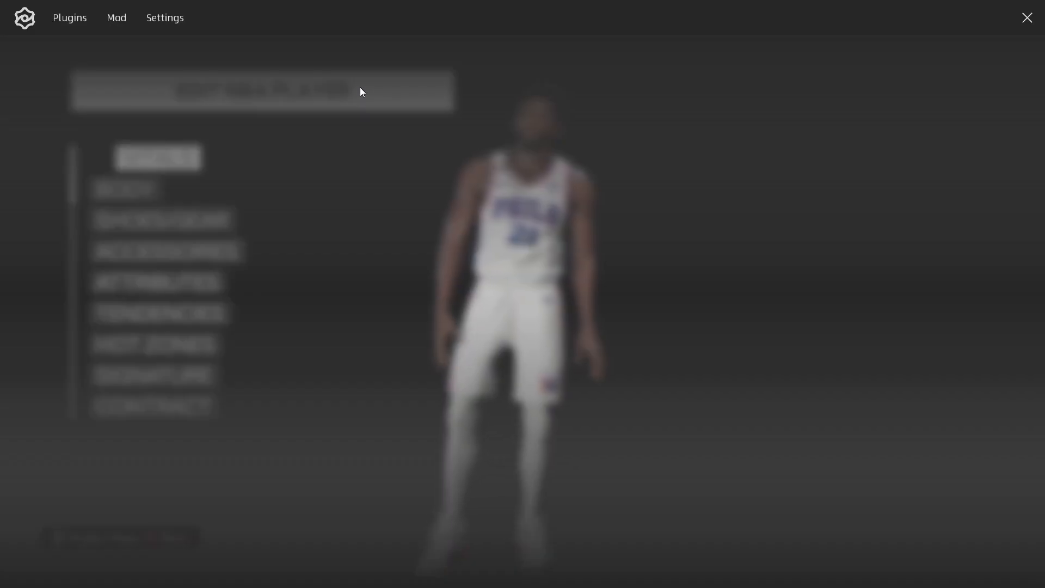
left_click(117, 18)
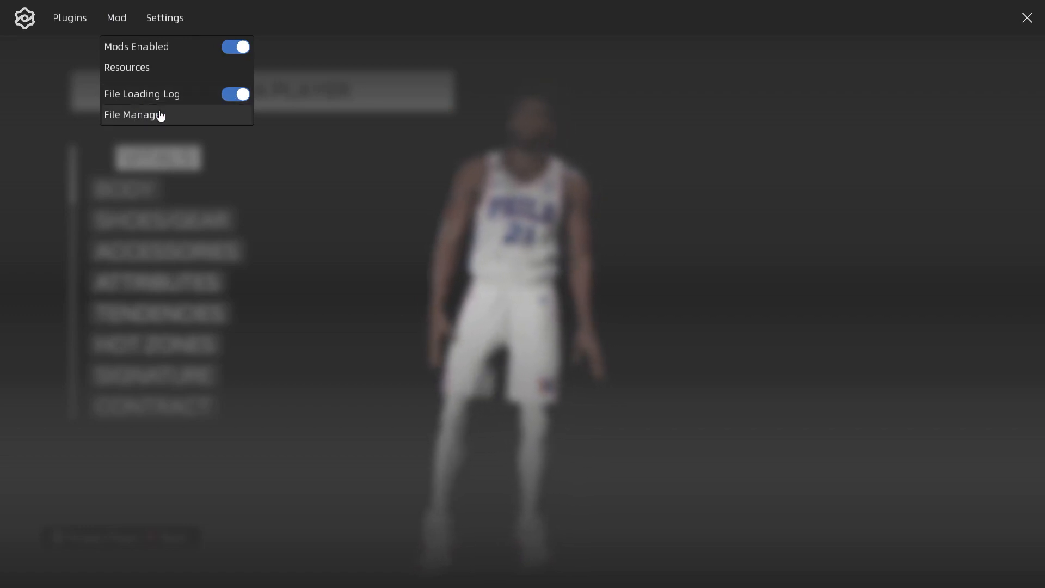
left_click(133, 114)
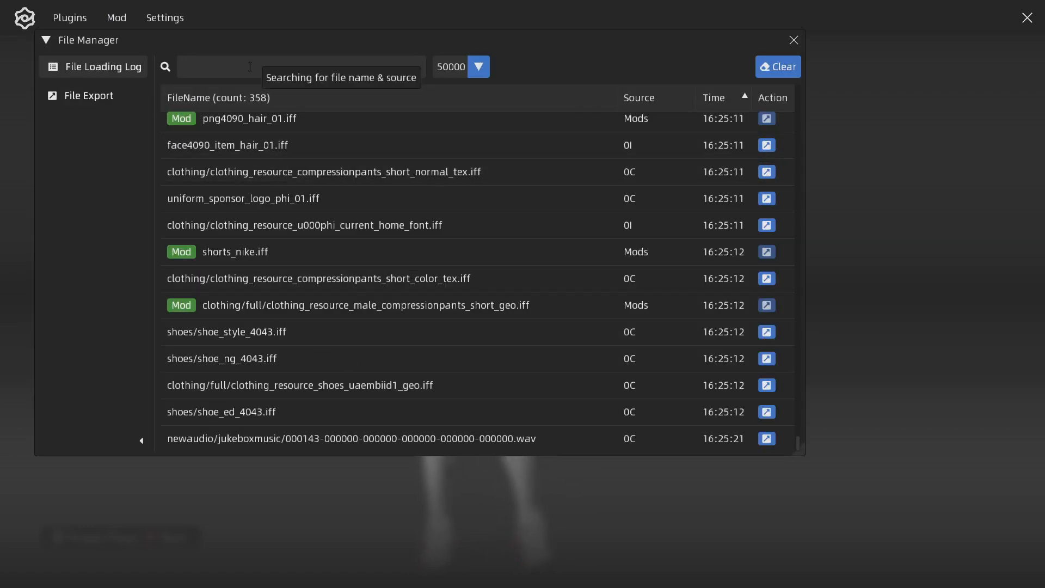
Step: Filter the File Loading Log by 'face' to list the loaded face files
type("face")
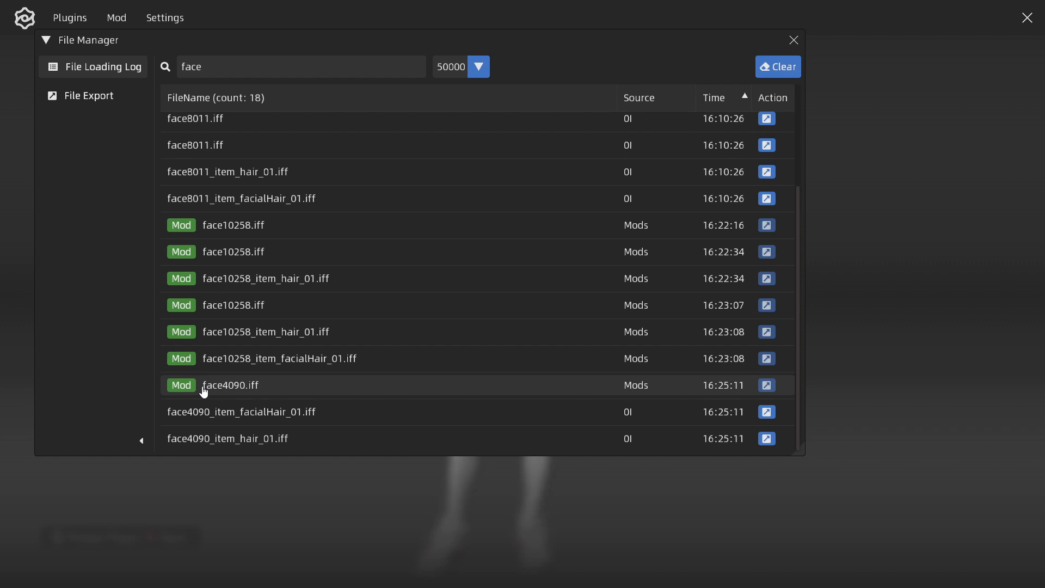
mouse_move(254, 391)
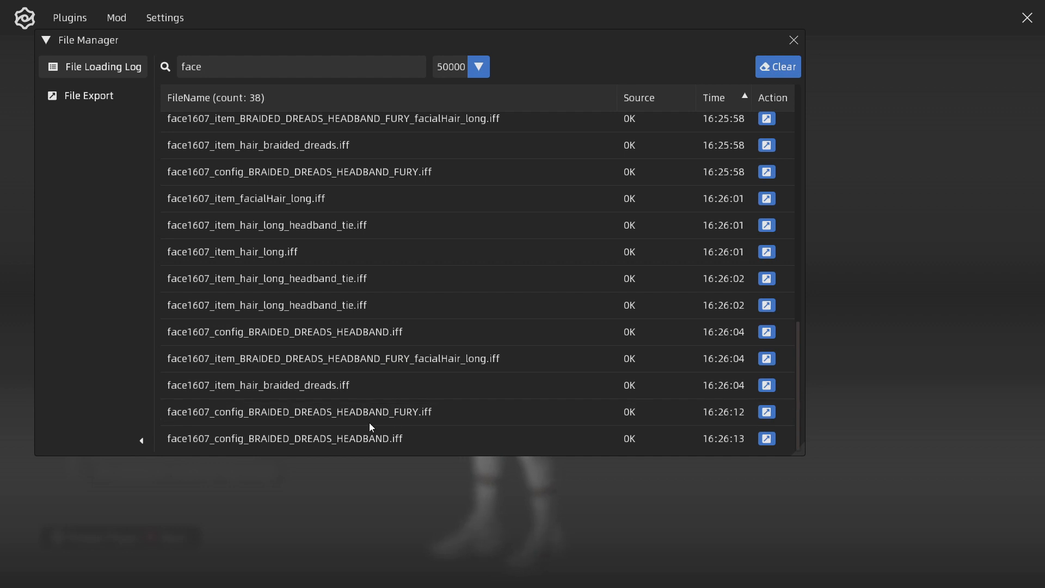
mouse_move(215, 394)
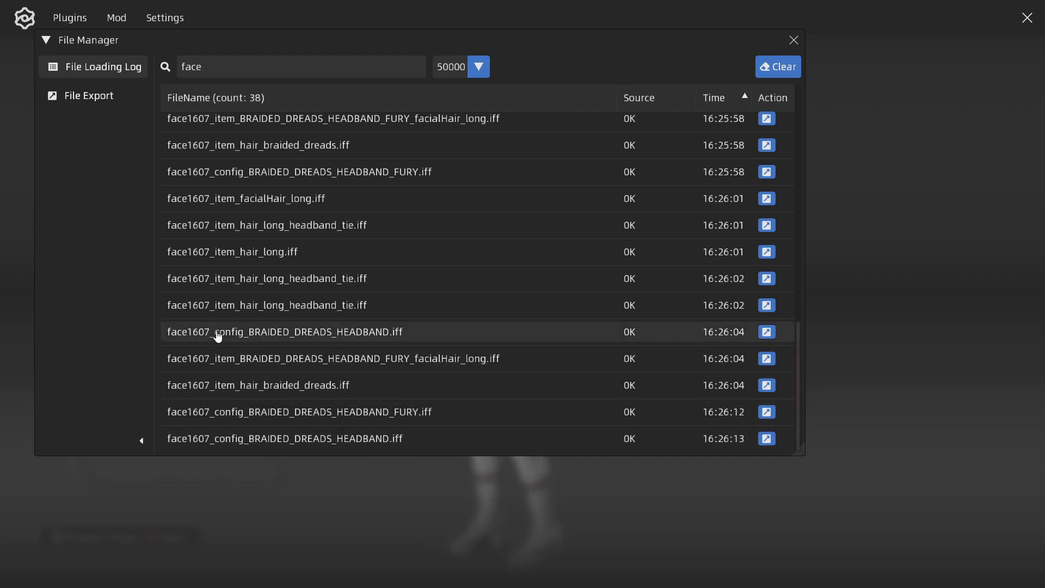
mouse_move(383, 336)
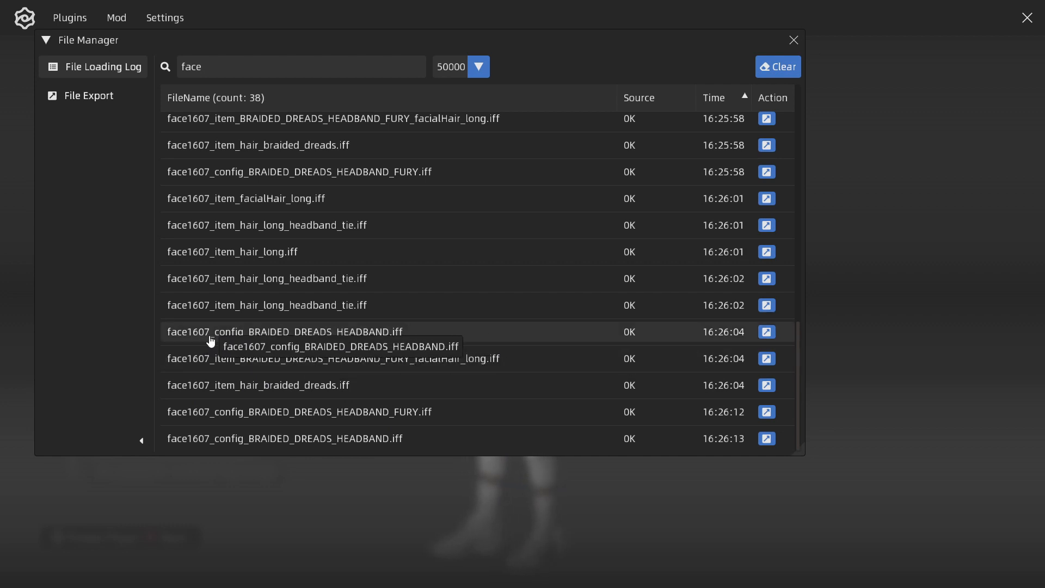
mouse_move(273, 343)
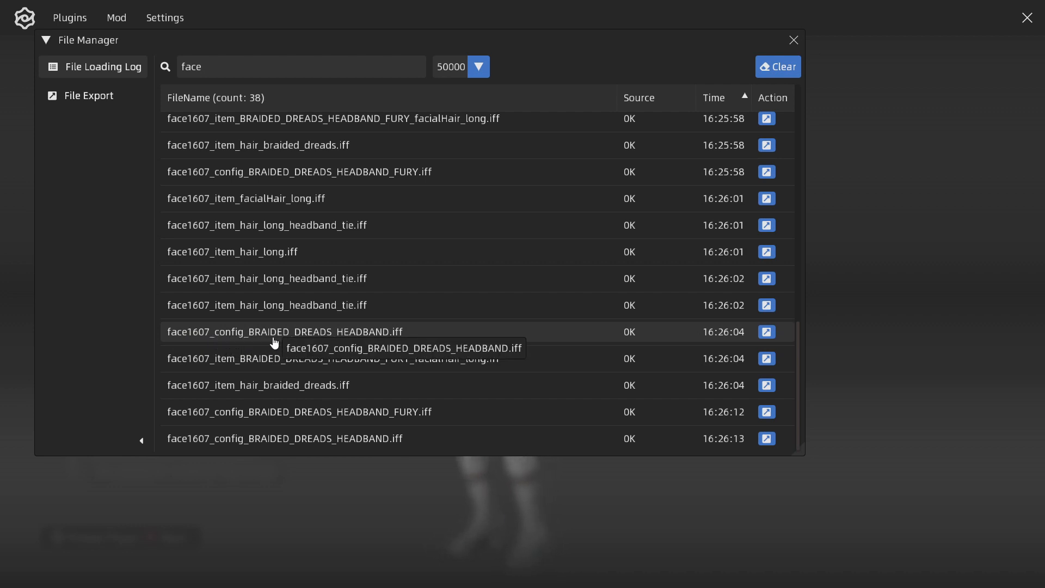
mouse_move(364, 343)
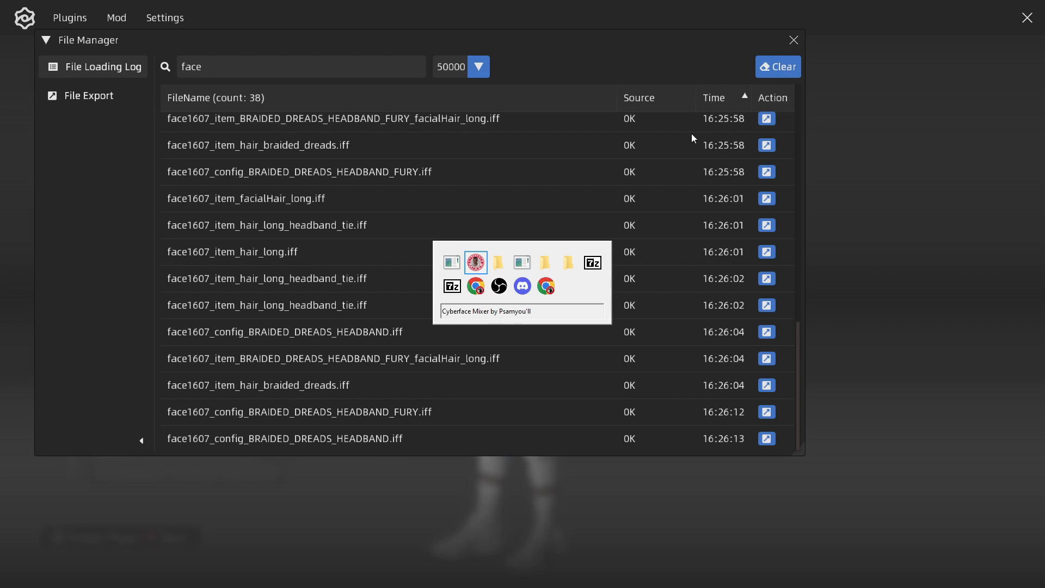
Step: Set the FACE entry to face1607_config_BRAIDED_DREADS_HEADBAND
left_click(474, 263)
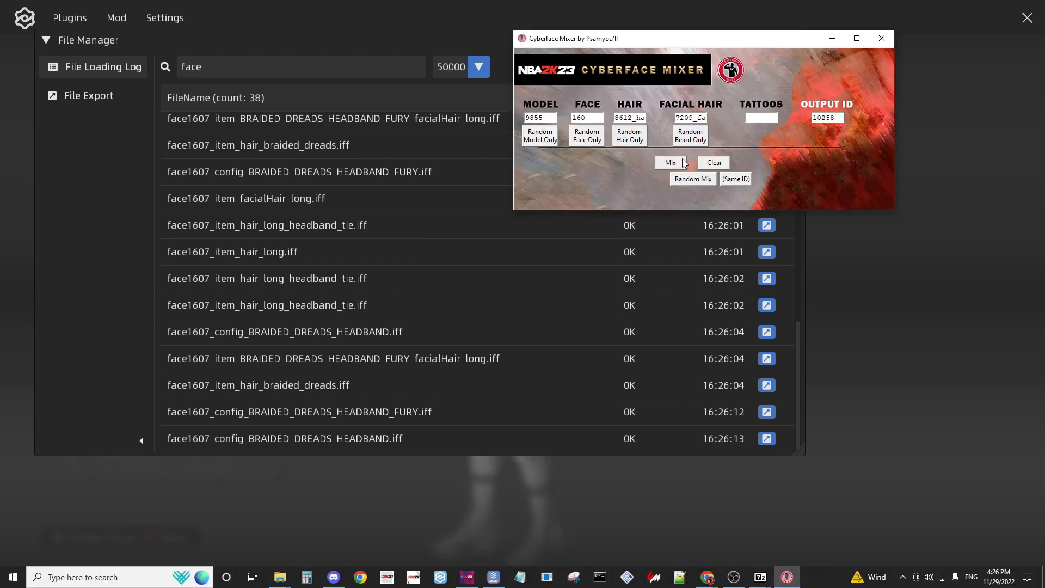
type("1607_")
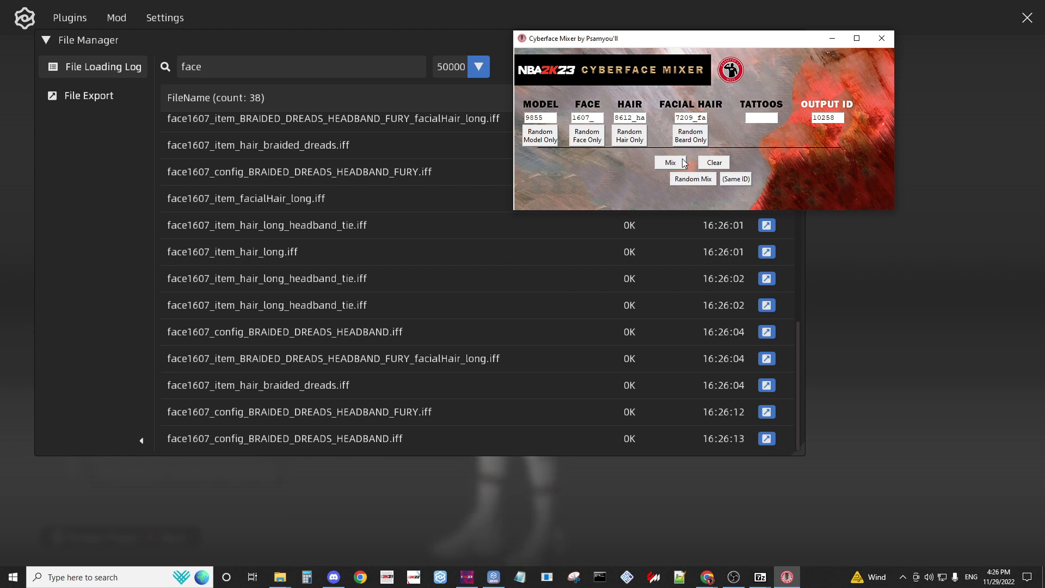
type("nfig")
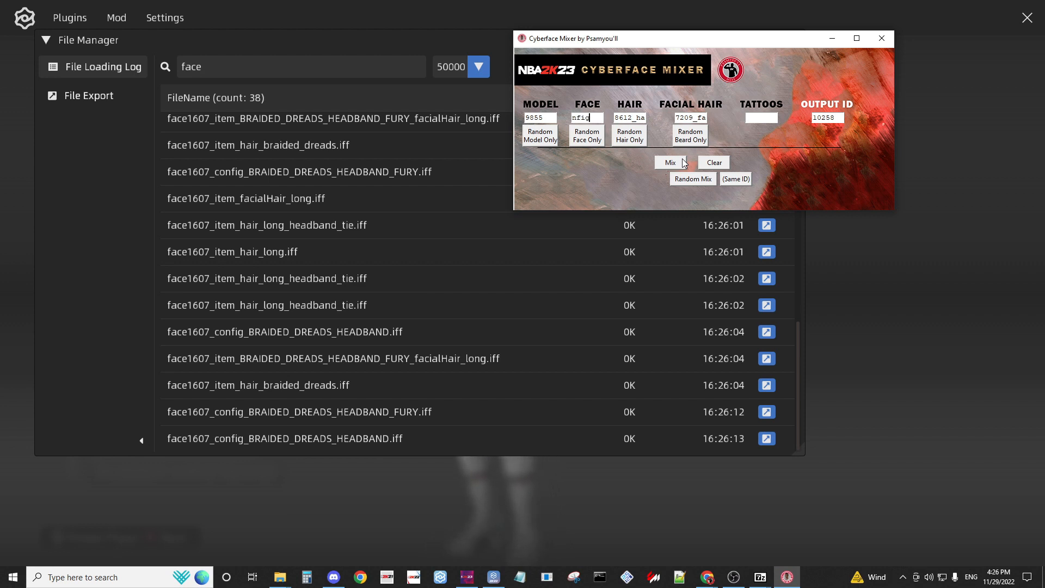
type("_BR")
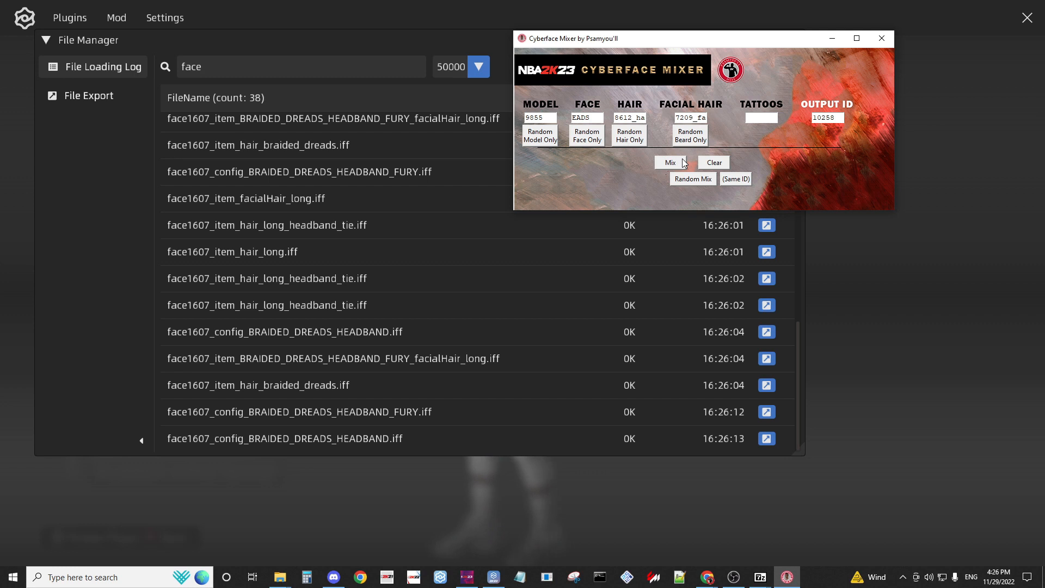
type("ADBAND")
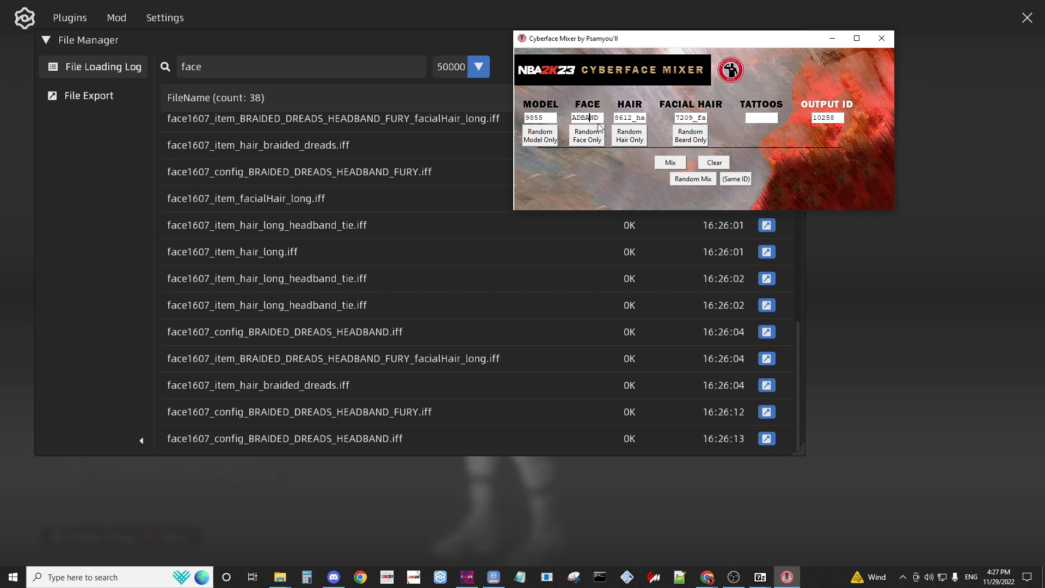
Step: Replace the HAIR entry with face1607_item_hair_braided_dreads
left_click(587, 117)
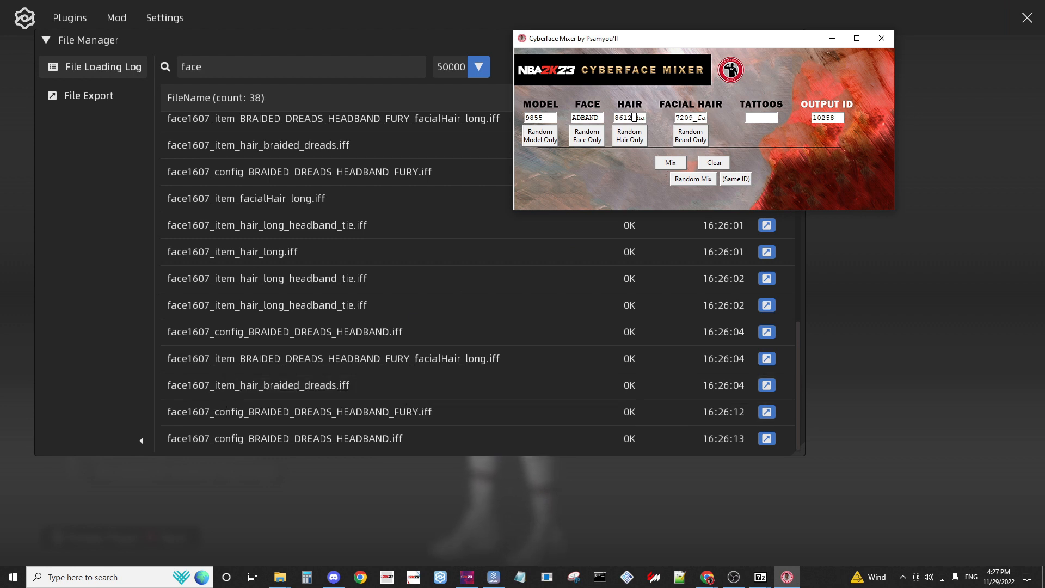
triple_click(628, 117)
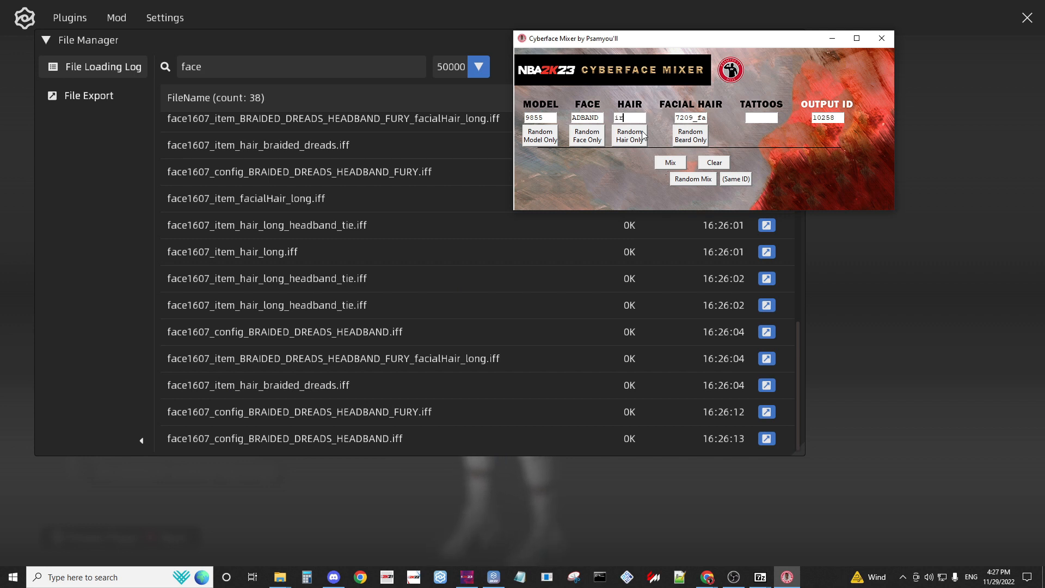
type("ir_brad")
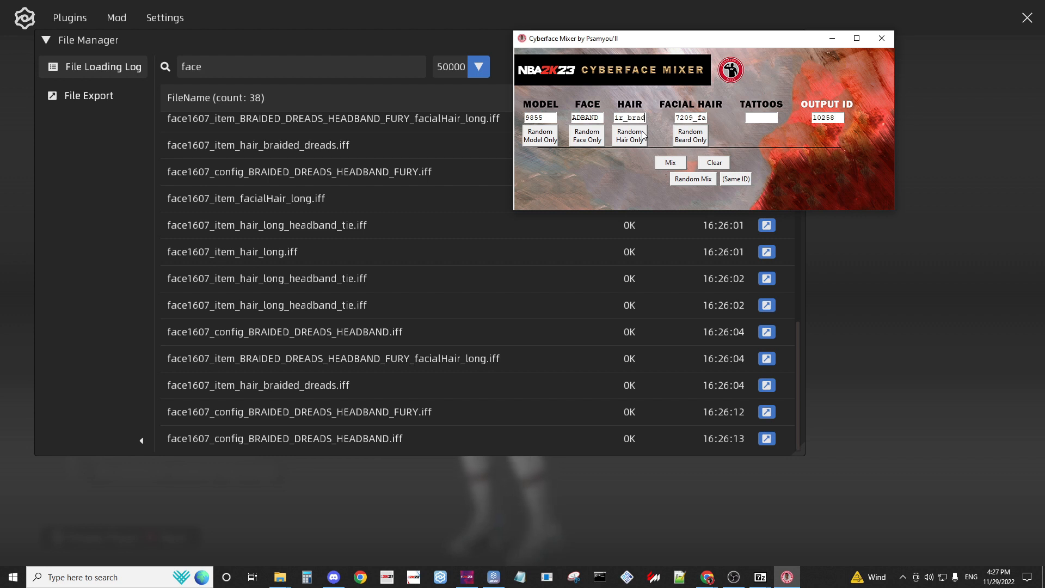
type("ded")
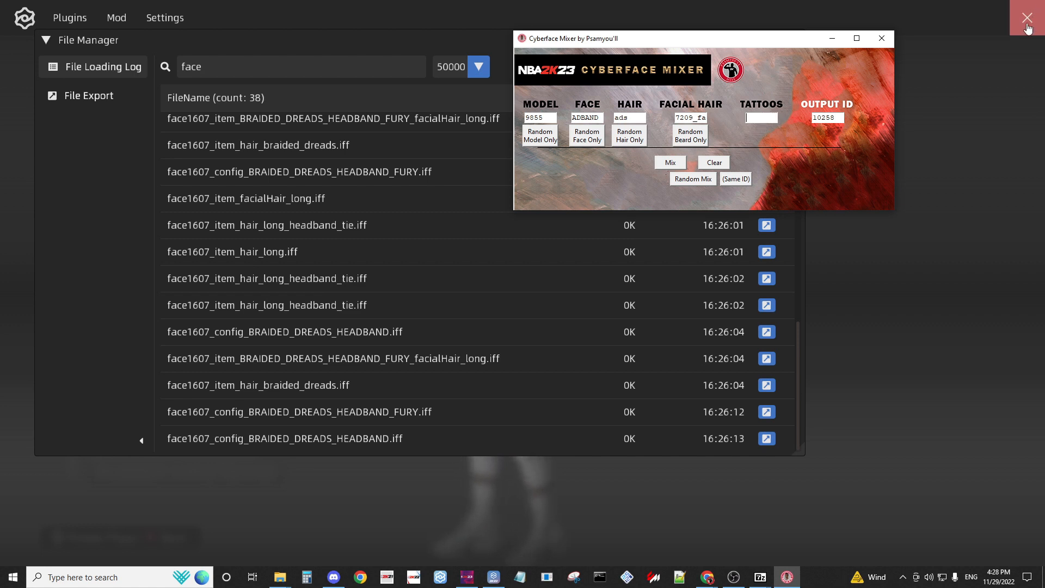
mouse_move(769, 130)
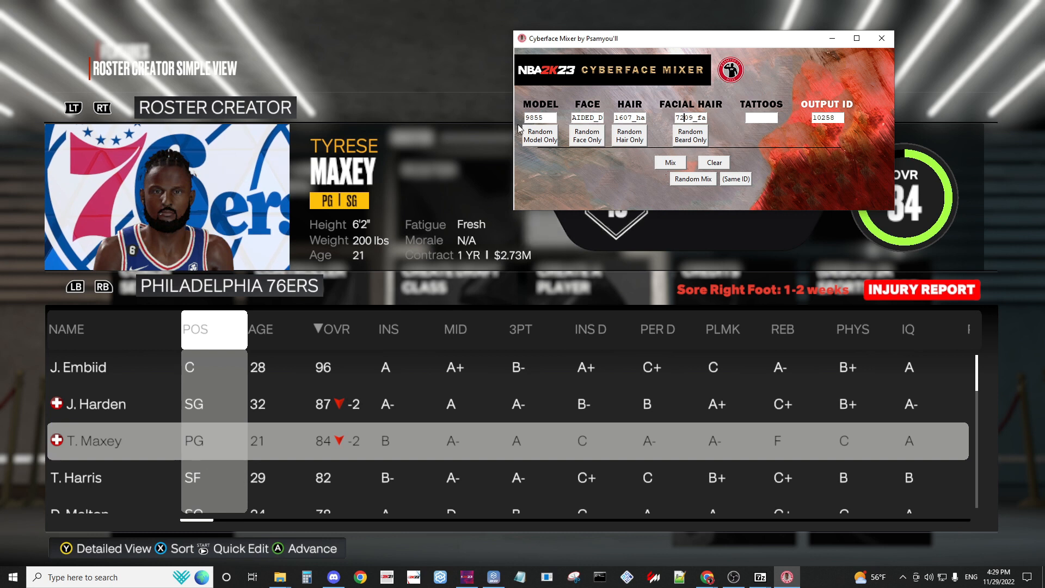
Step: Mix a random model (7771) with the face1607 files onto Maxey and return to Roster Creator
left_click(540, 135)
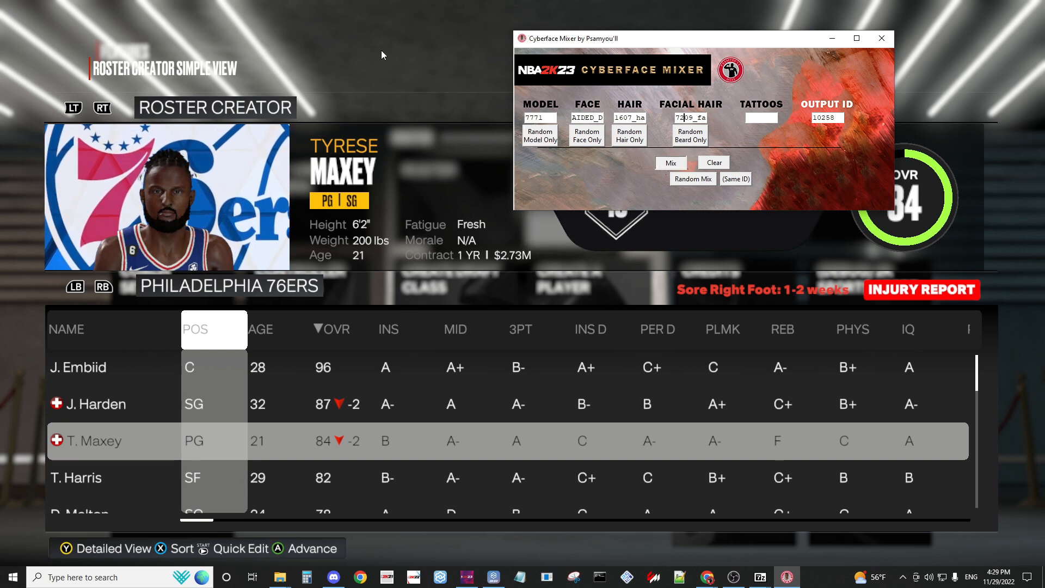
left_click(670, 162)
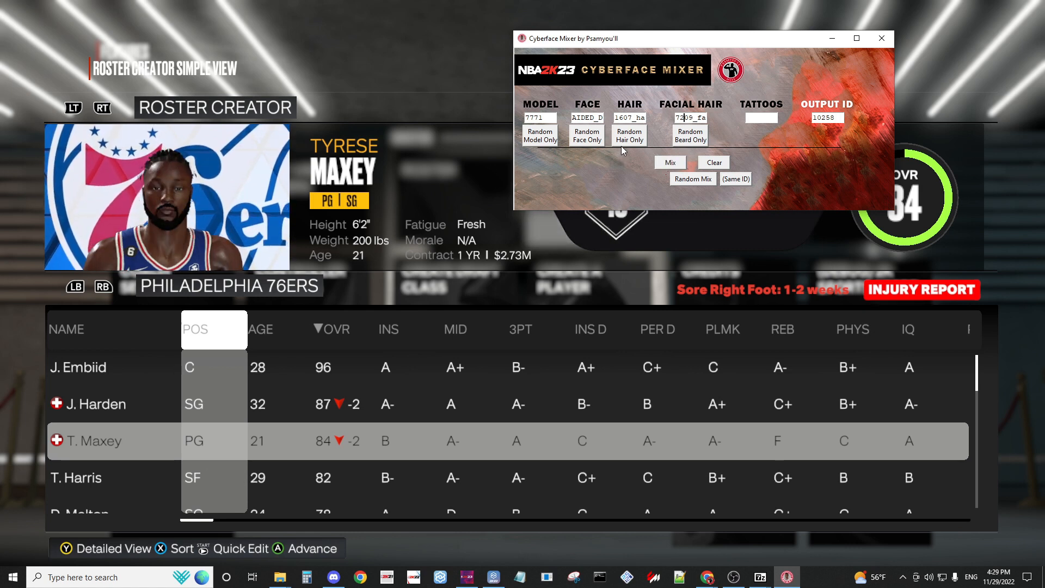
left_click(669, 162)
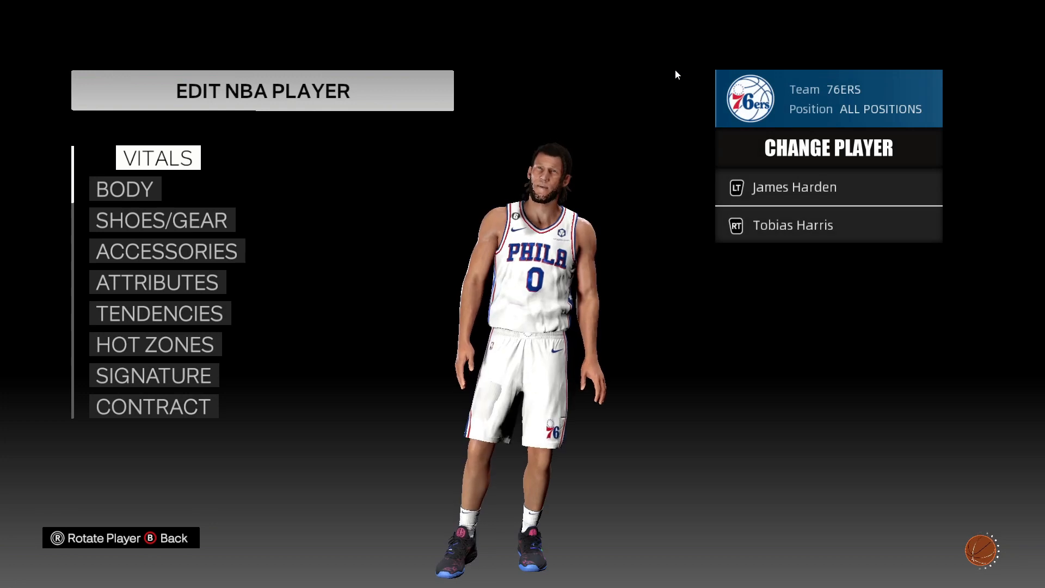
left_click(156, 158)
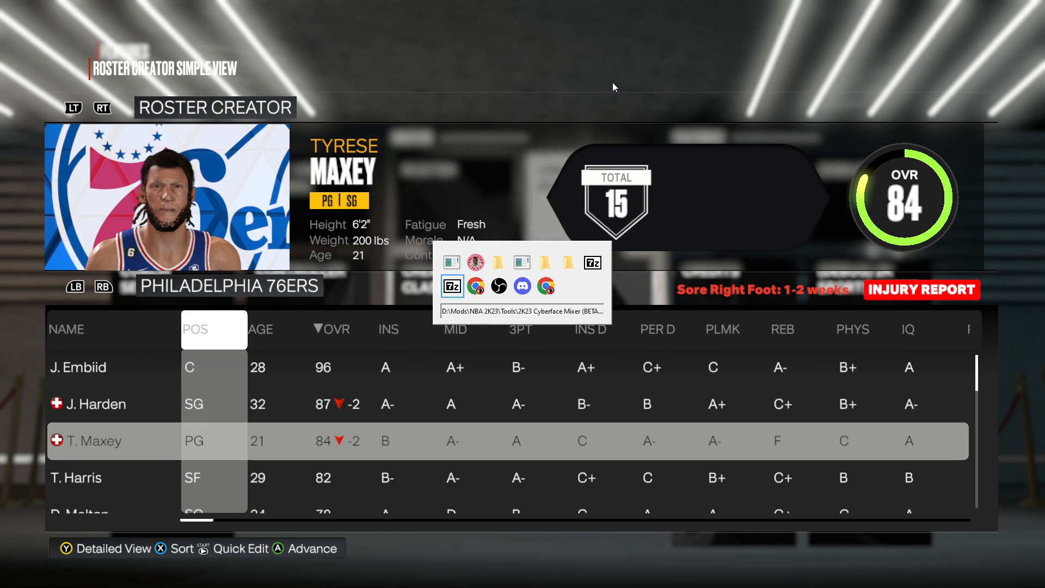
Step: Bring Cyberface Mixer back up for another random mix on Tyrese Maxey
left_click(452, 285)
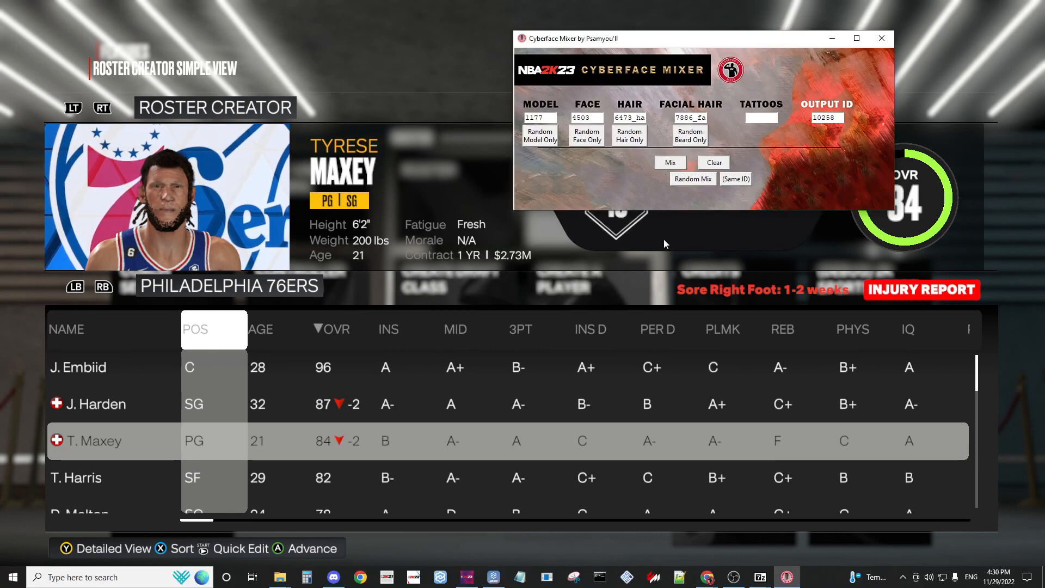
mouse_move(725, 352)
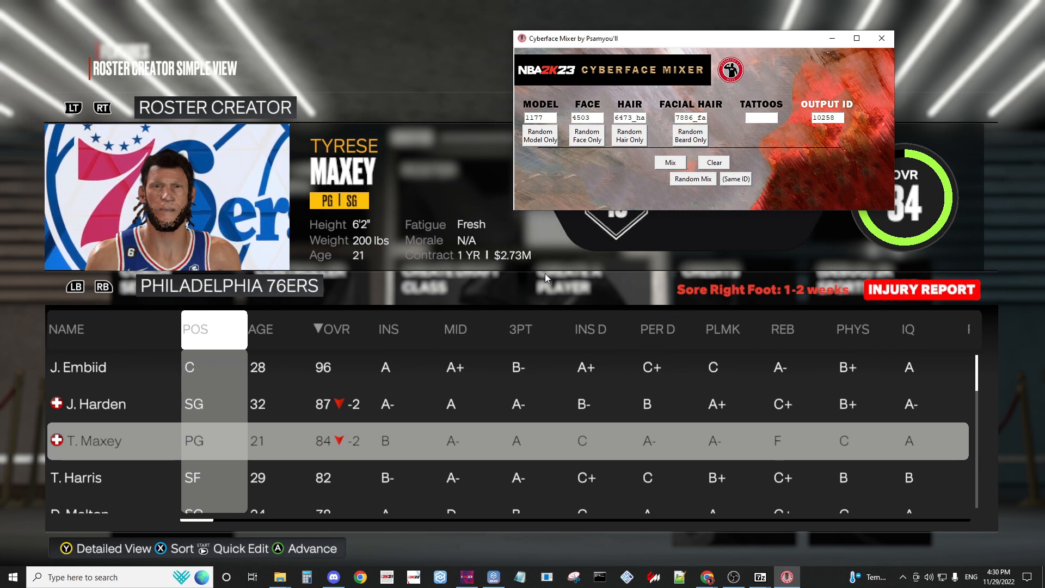
mouse_move(647, 257)
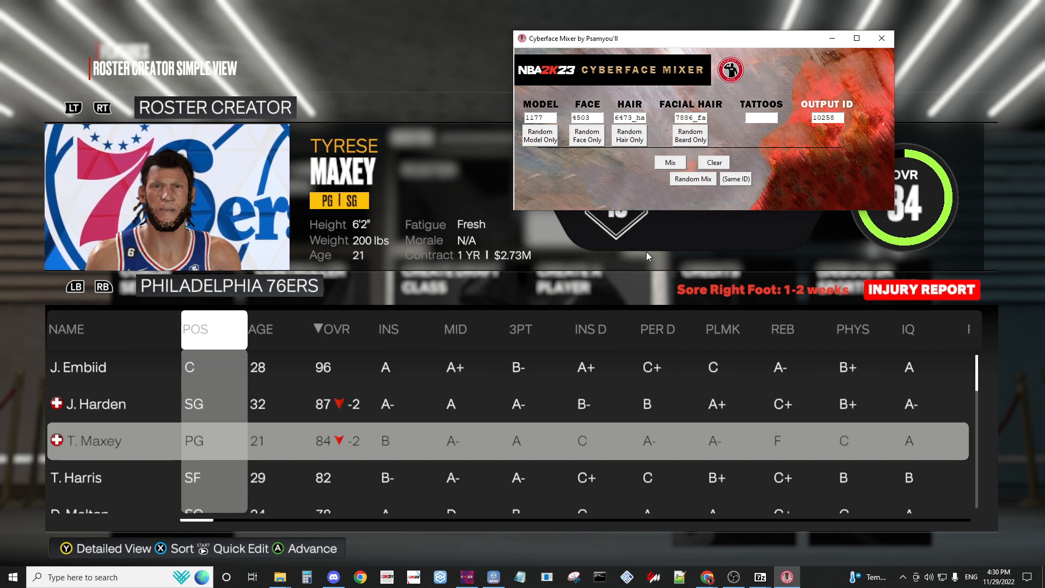
mouse_move(616, 154)
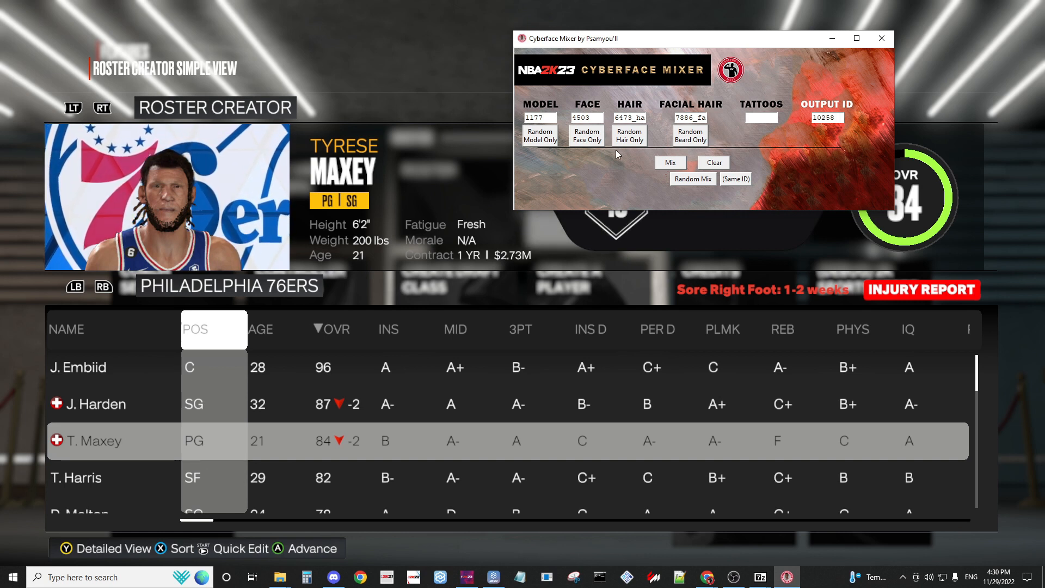
mouse_move(609, 366)
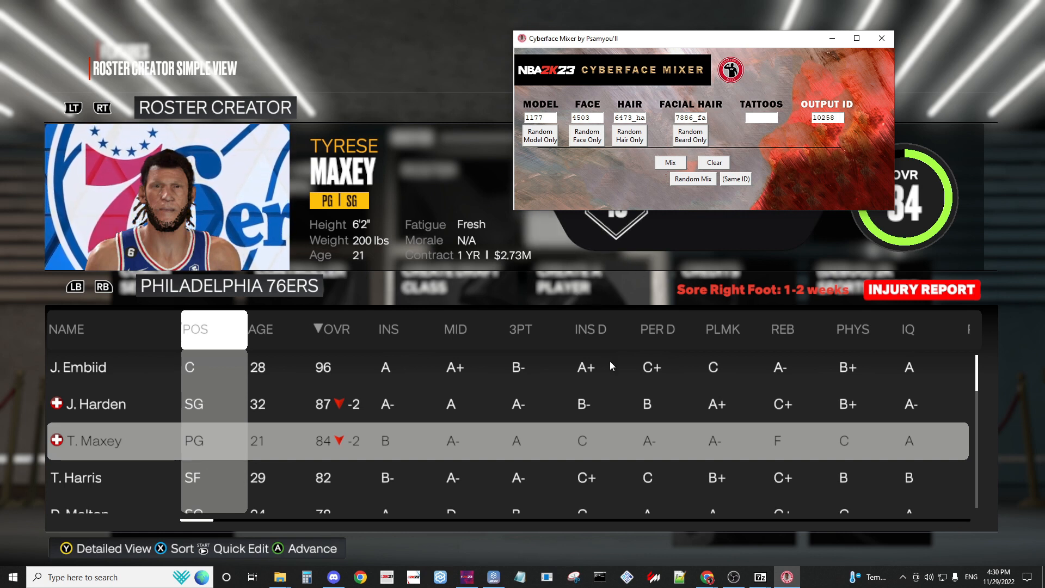
mouse_move(732, 576)
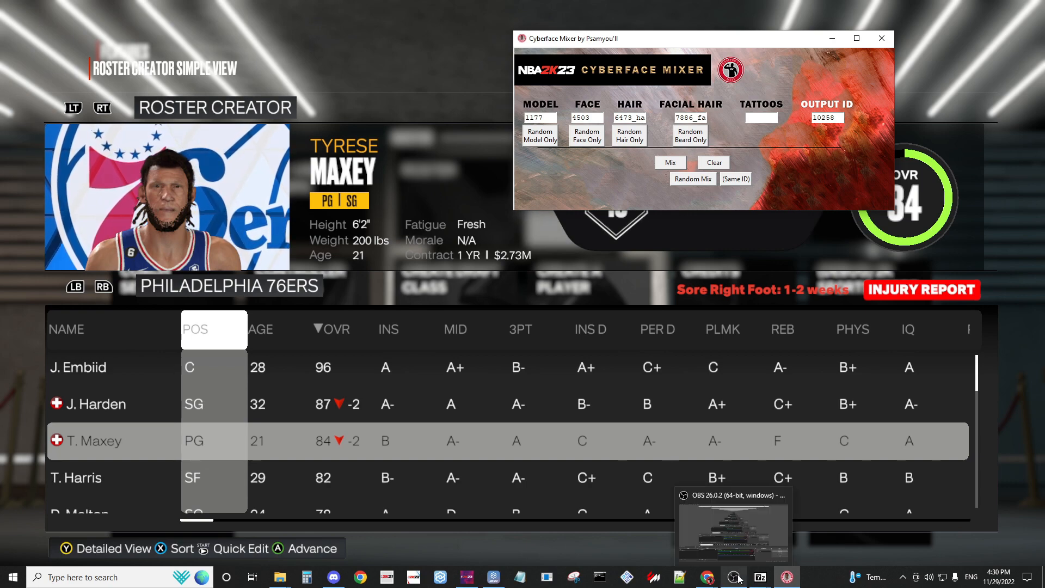